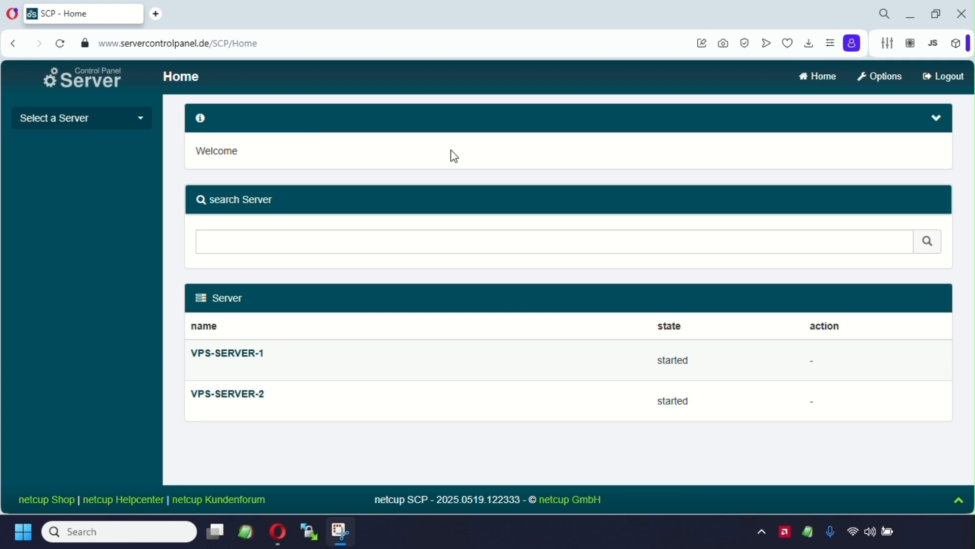
{"action": "mouse_move", "coordinate": [246, 398]}
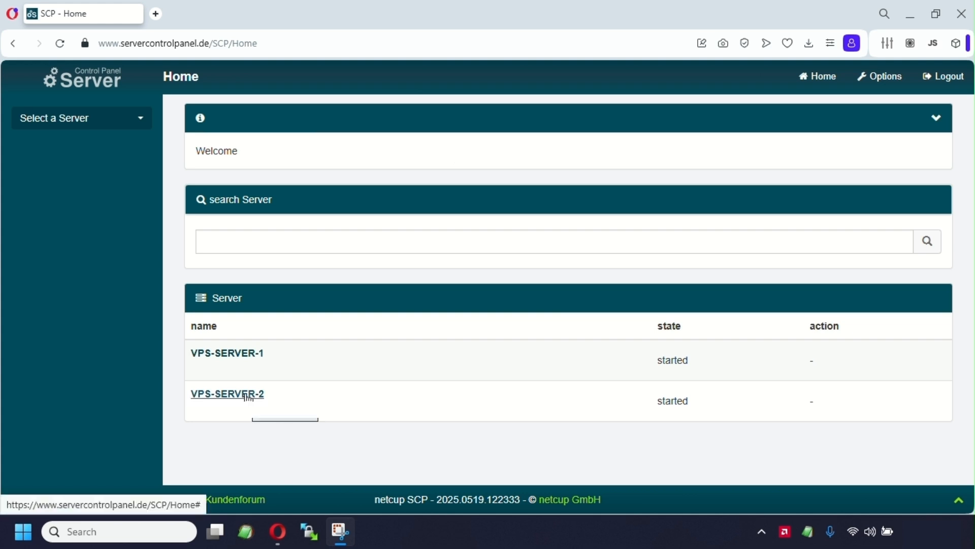
Step: Select VPS-SERVER-2 from the SCP Home server list to manage it
{"action": "left_click", "coordinate": [227, 394]}
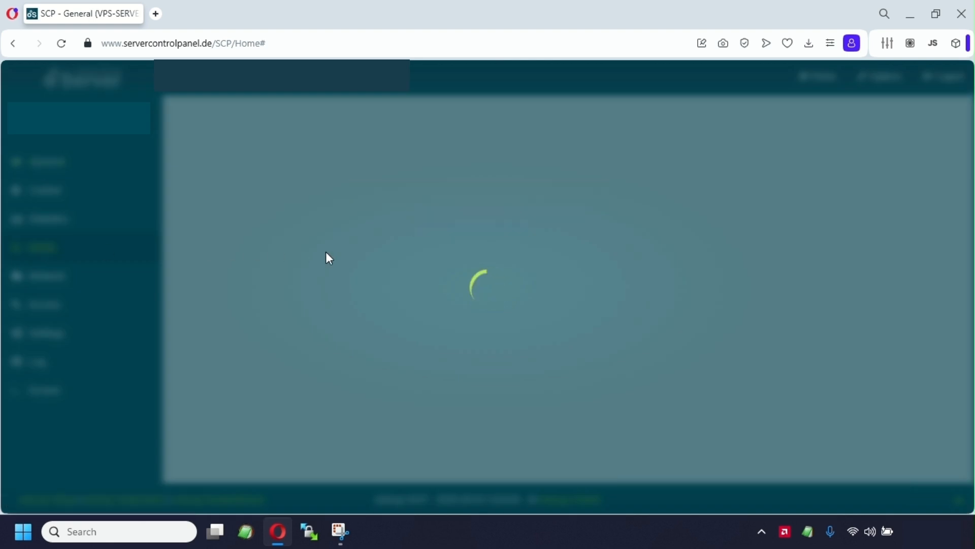
Step: Show the Media DVD Drive page and scroll the Official DVDs list to the Ubuntu Live Server entries
{"action": "left_click", "coordinate": [42, 247]}
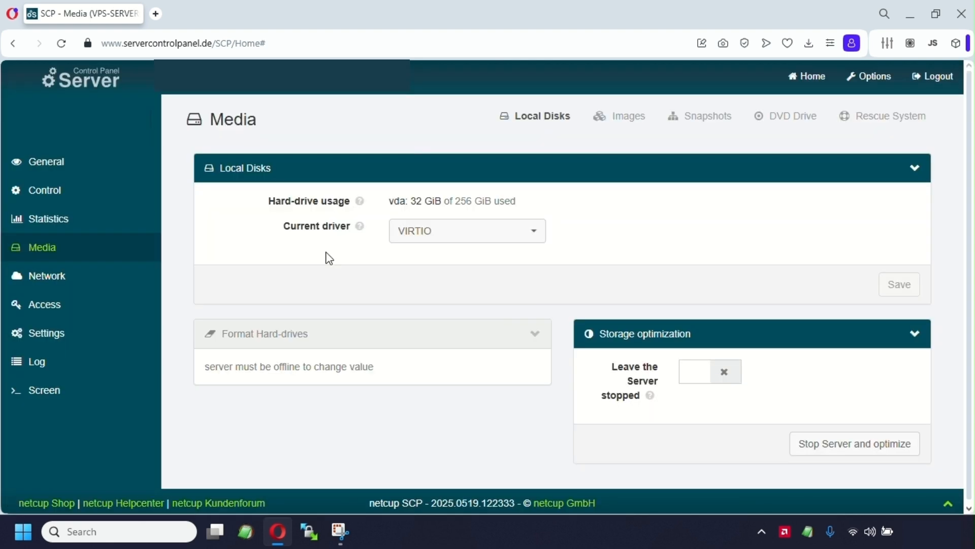
{"action": "mouse_move", "coordinate": [801, 122]}
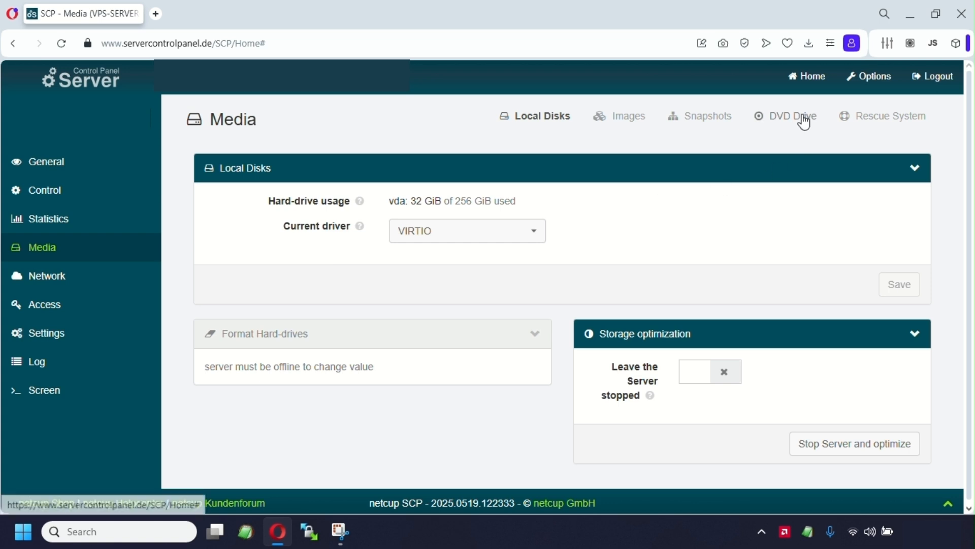
{"action": "left_click", "coordinate": [790, 116]}
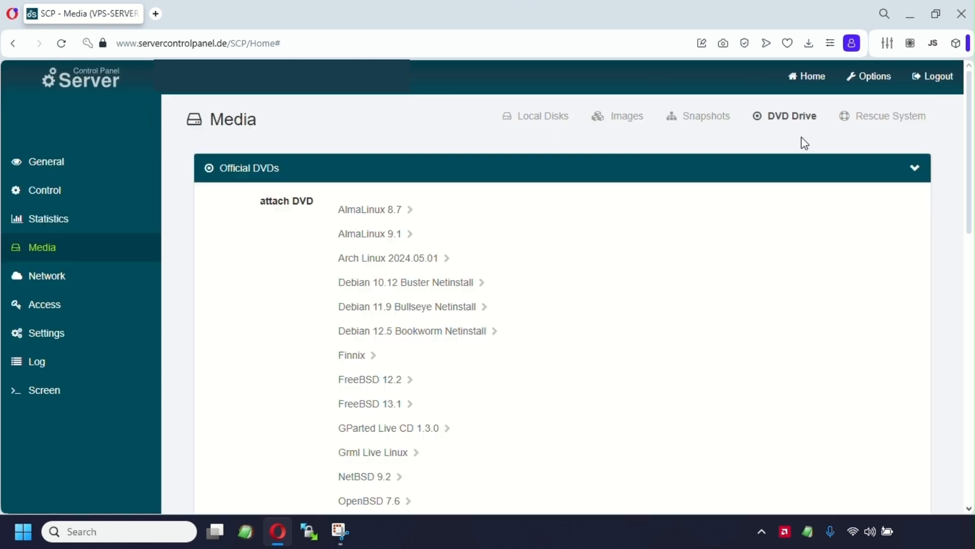
{"action": "mouse_move", "coordinate": [783, 134]}
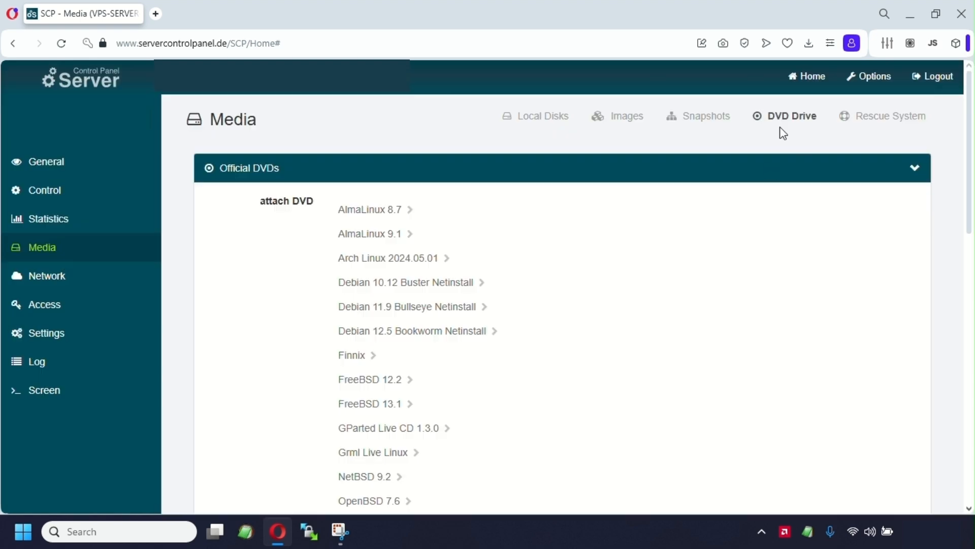
{"action": "scroll", "scroll_direction": "down", "scroll_amount": 3}
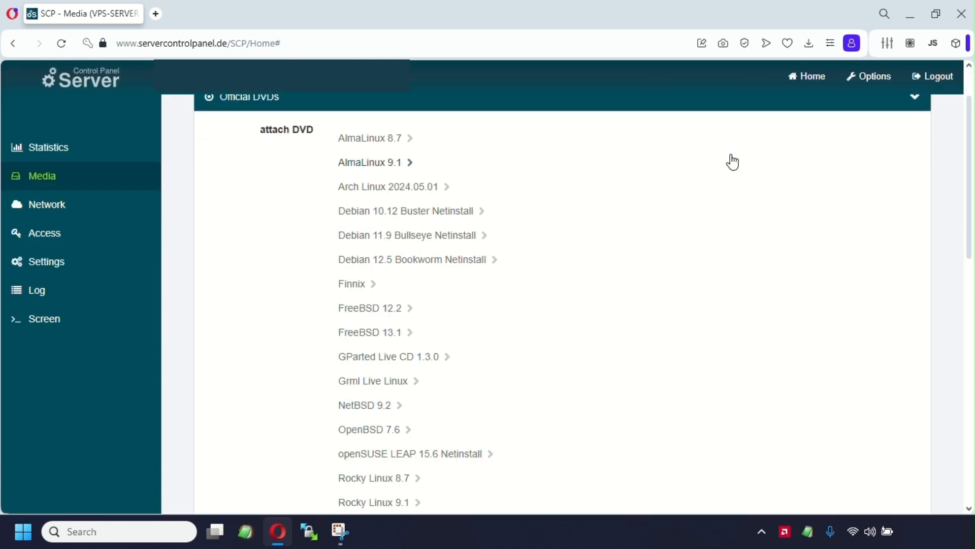
{"action": "scroll", "scroll_direction": "down", "scroll_amount": 3}
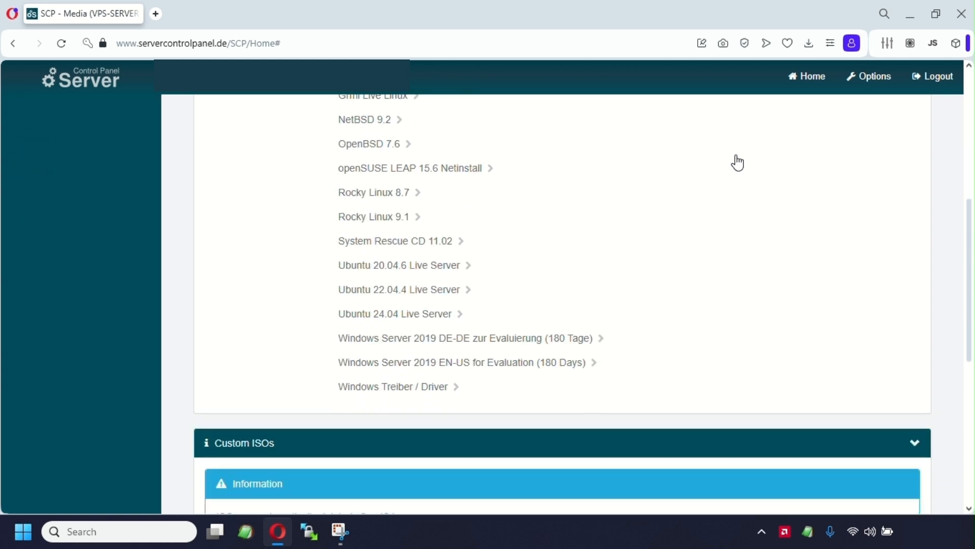
{"action": "mouse_move", "coordinate": [724, 284]}
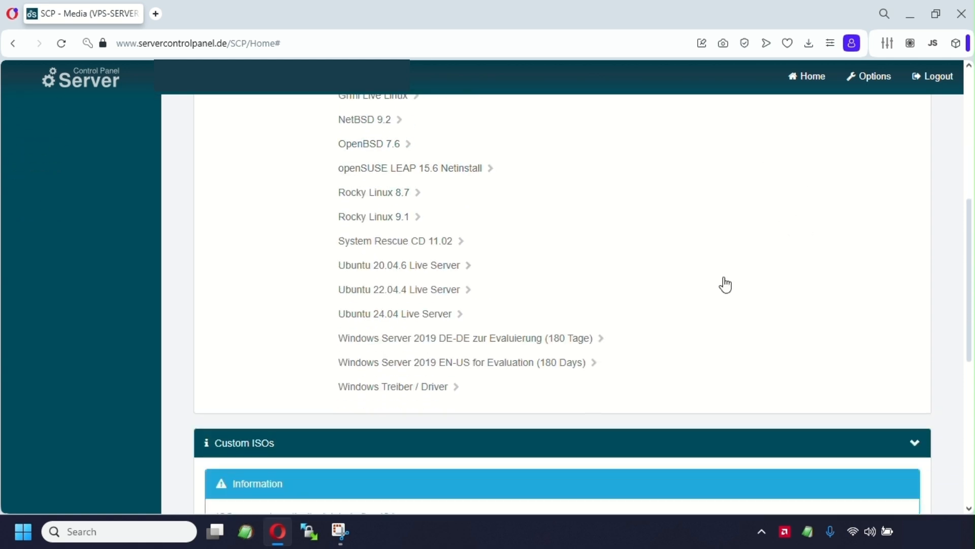
{"action": "mouse_move", "coordinate": [366, 295]}
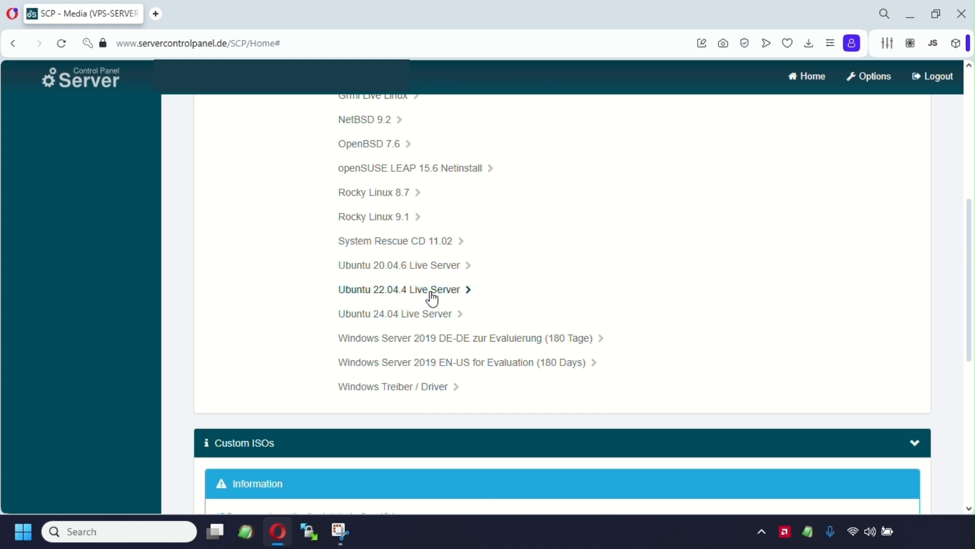
Step: Attach the Ubuntu 22.04.4 Live Server DVD with boot mode set to DVD
{"action": "left_click", "coordinate": [398, 289]}
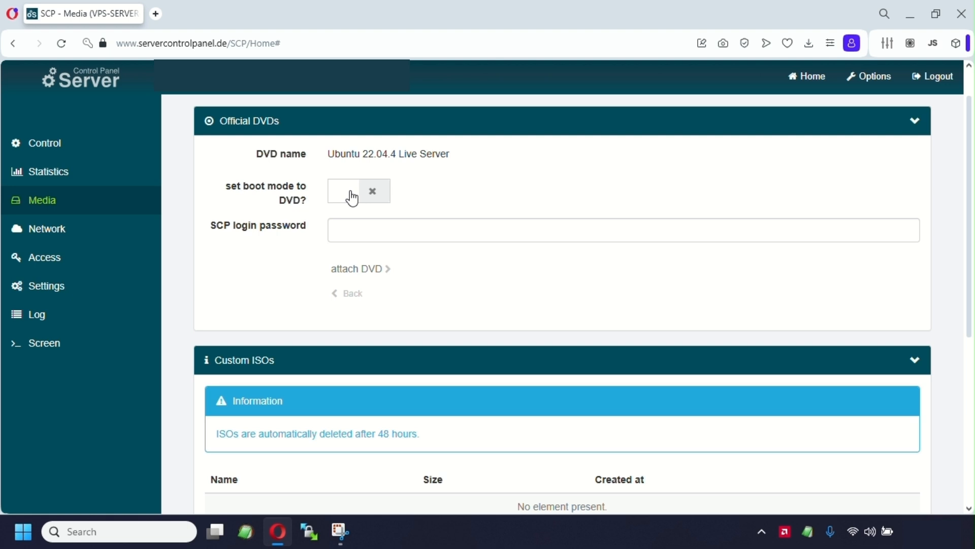
{"action": "left_click", "coordinate": [343, 191]}
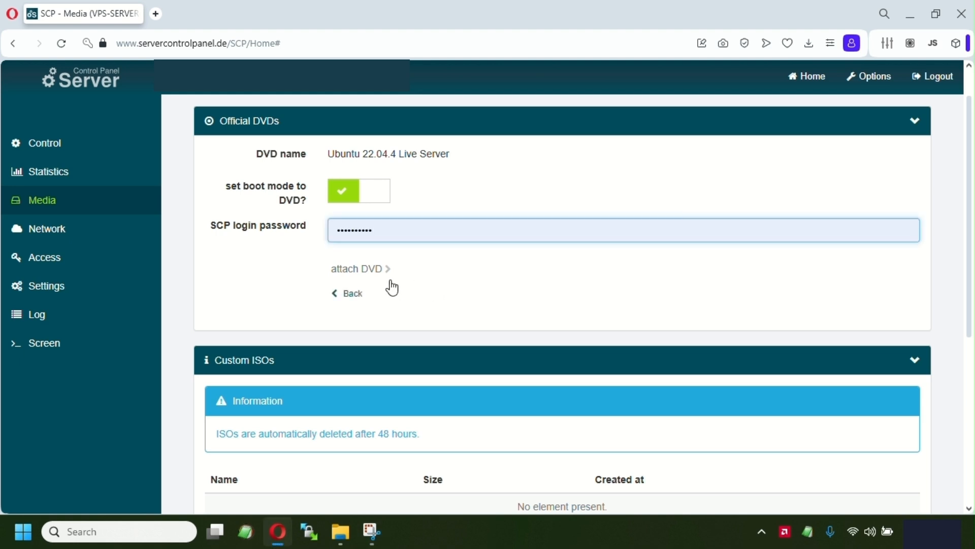
{"action": "left_click", "coordinate": [356, 269]}
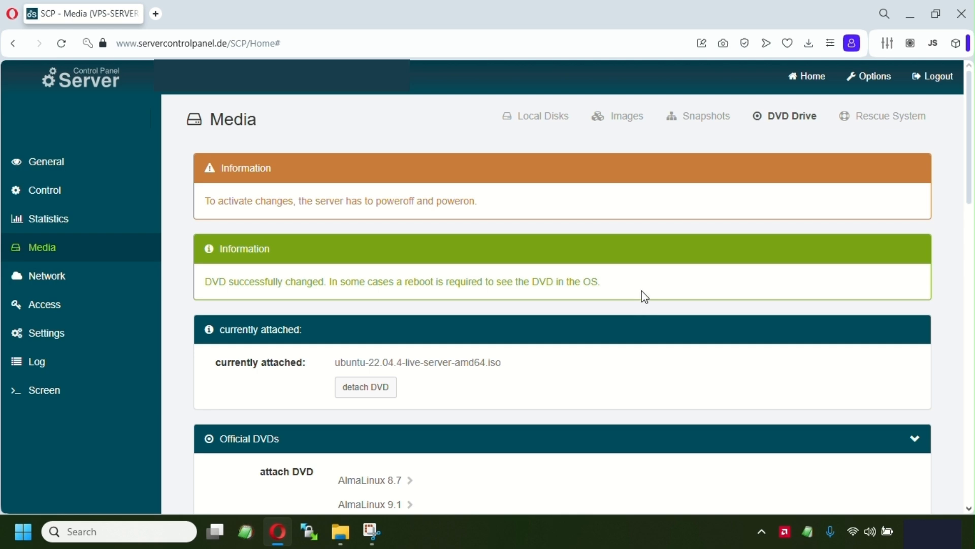
Step: From the Control page, run a full Powercycle of VPS-SERVER-2
{"action": "left_click", "coordinate": [43, 190]}
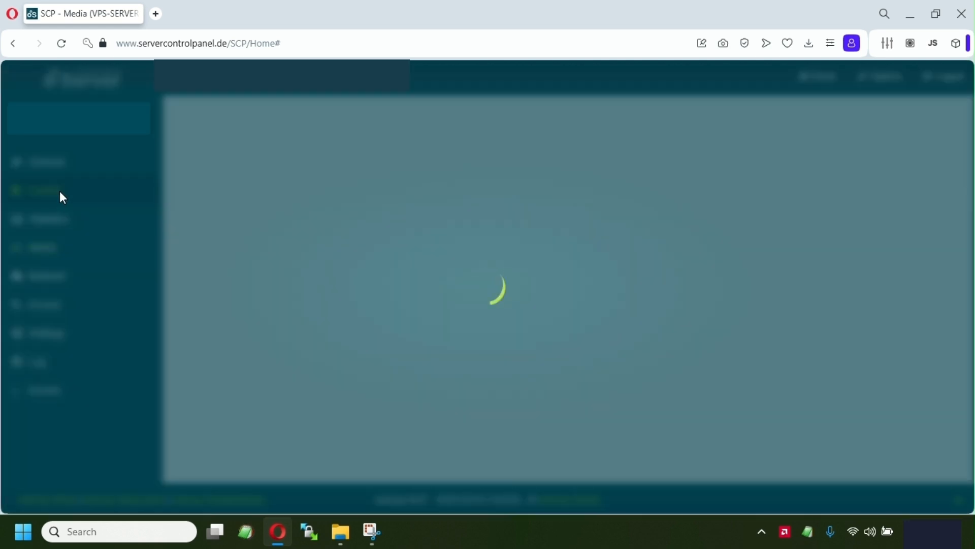
{"action": "left_click", "coordinate": [44, 190]}
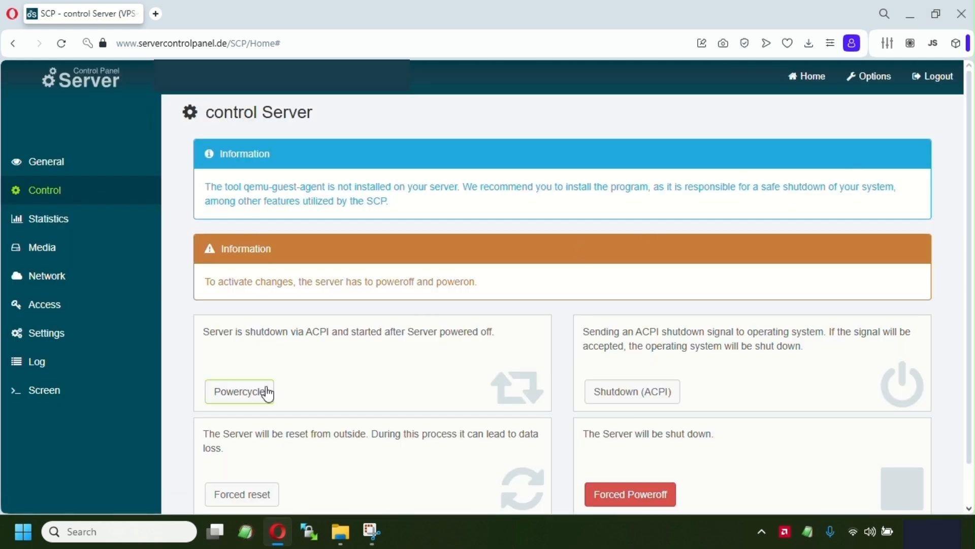
{"action": "left_click", "coordinate": [240, 391]}
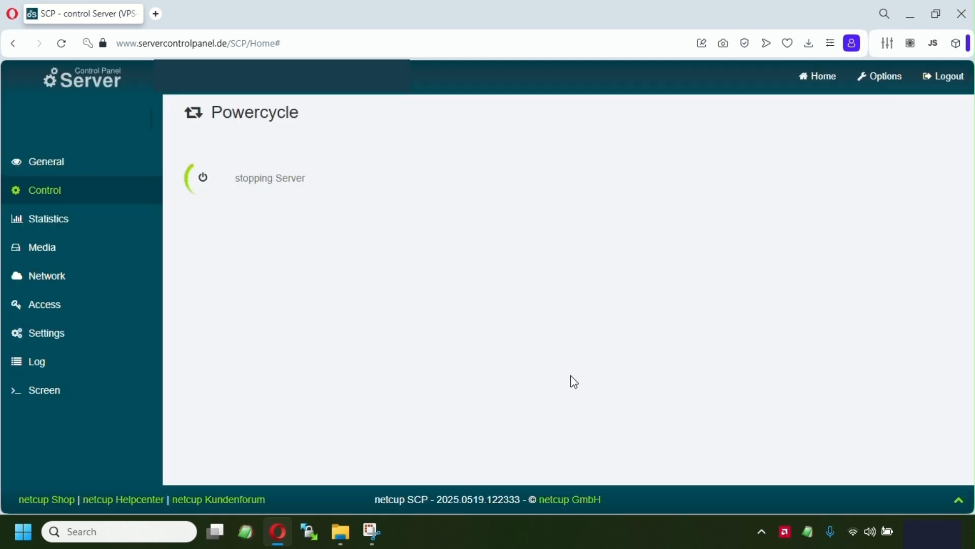
{"action": "mouse_move", "coordinate": [575, 339]}
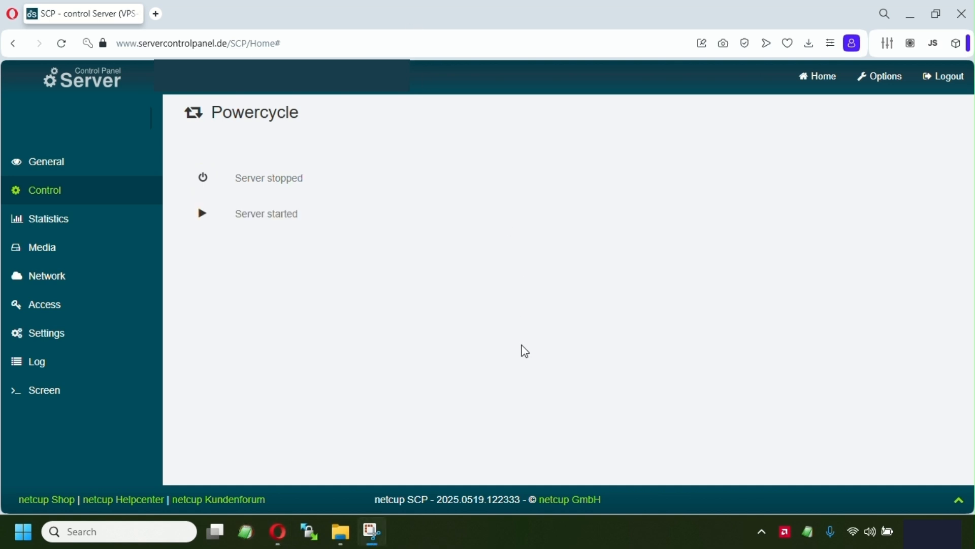
{"action": "mouse_move", "coordinate": [289, 298]}
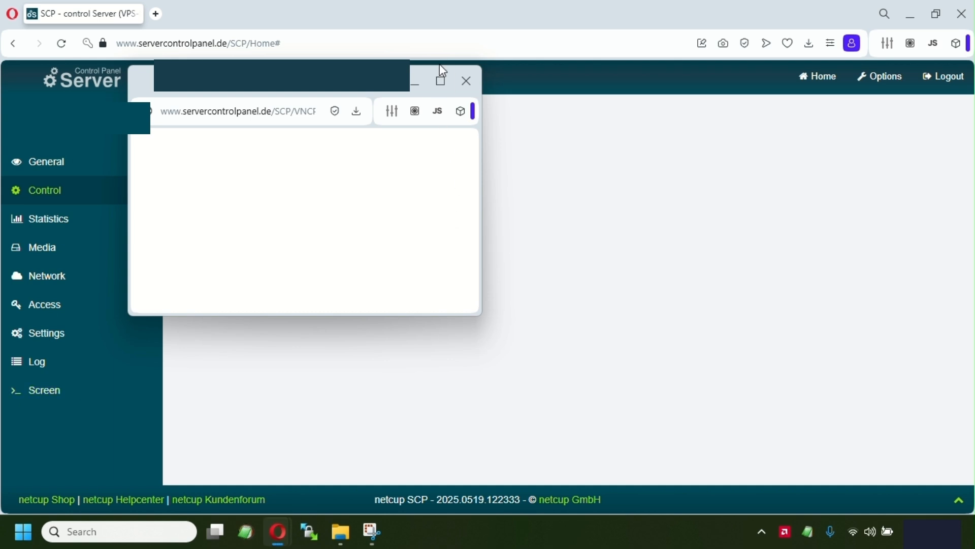
Step: Maximize the VNC console and start 'Try or Install Ubuntu Server'
{"action": "left_click", "coordinate": [439, 80]}
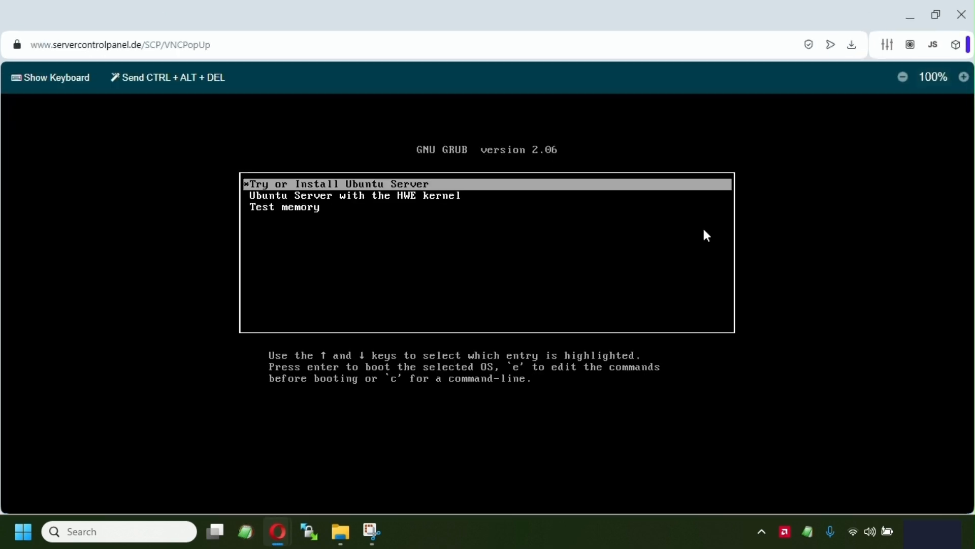
{"action": "key", "text": "Return"}
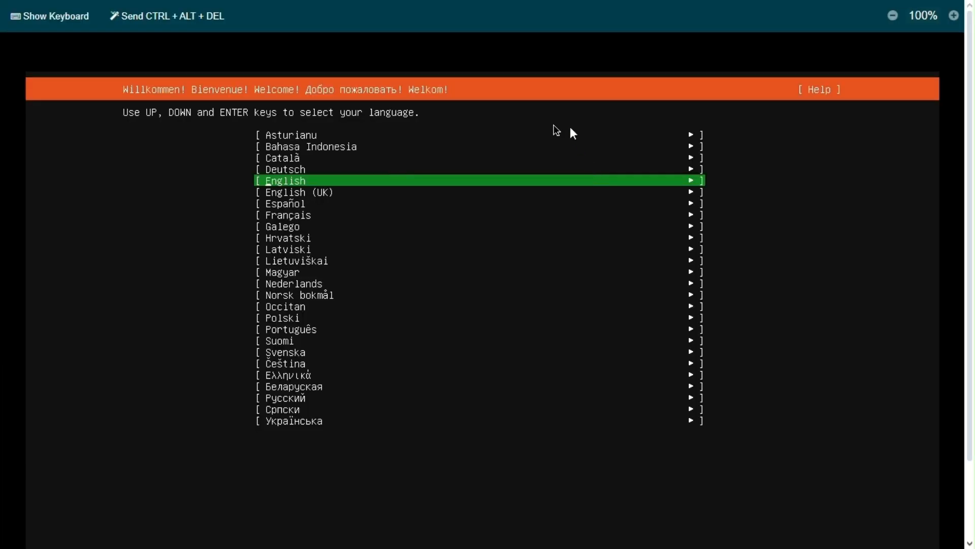
{"action": "mouse_move", "coordinate": [808, 228]}
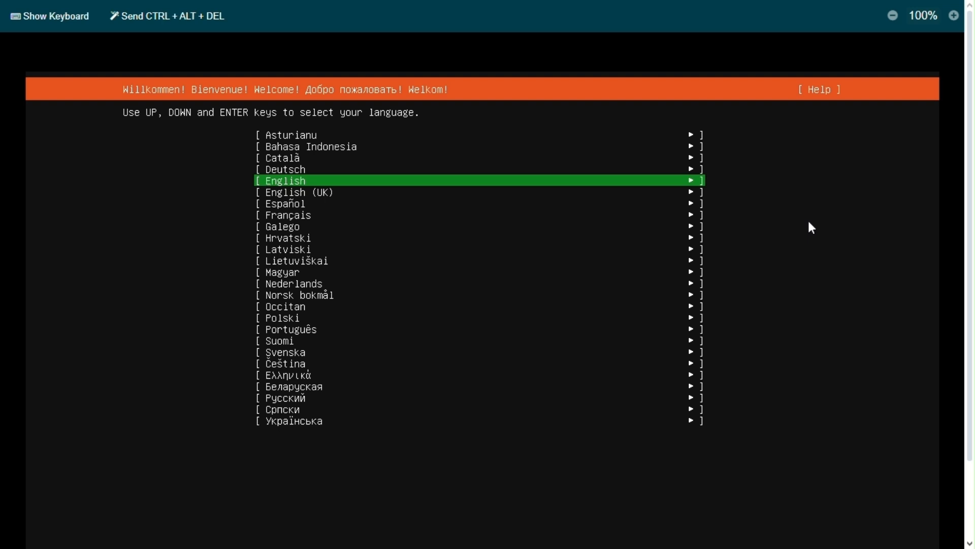
{"action": "mouse_move", "coordinate": [756, 259]}
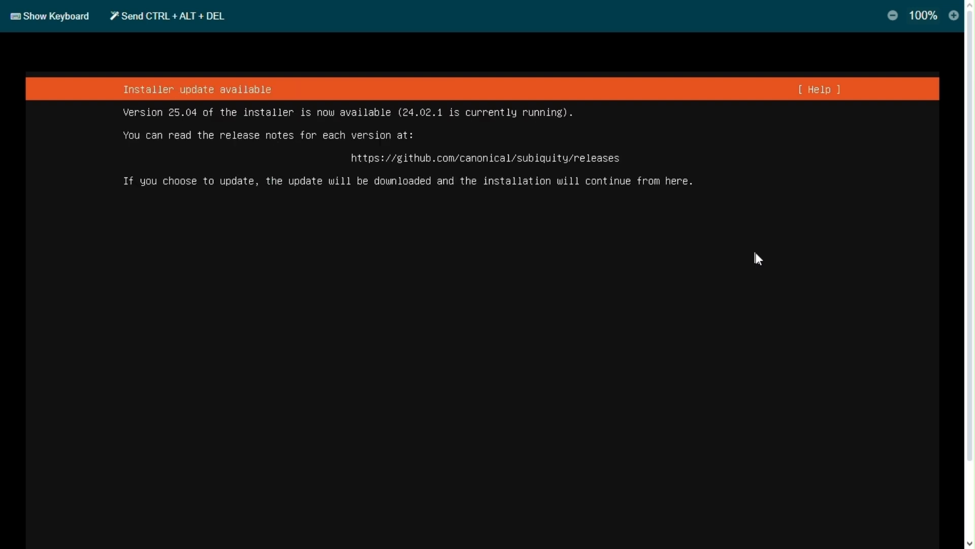
Step: At 80% console scale, skip the installer update and accept keyboard, install type, no proxy and the at.archive.ubuntu.com mirror
{"action": "left_click", "coordinate": [895, 15]}
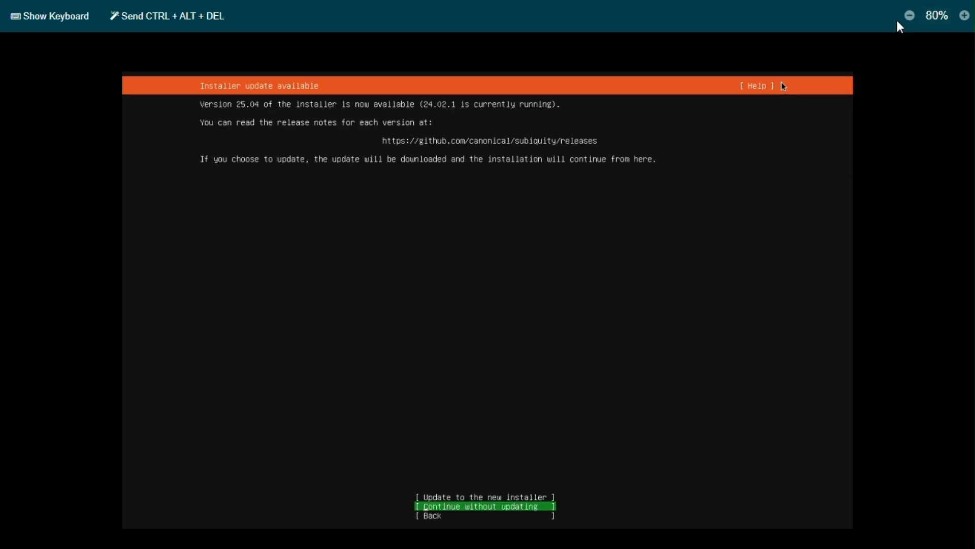
{"action": "mouse_move", "coordinate": [656, 200]}
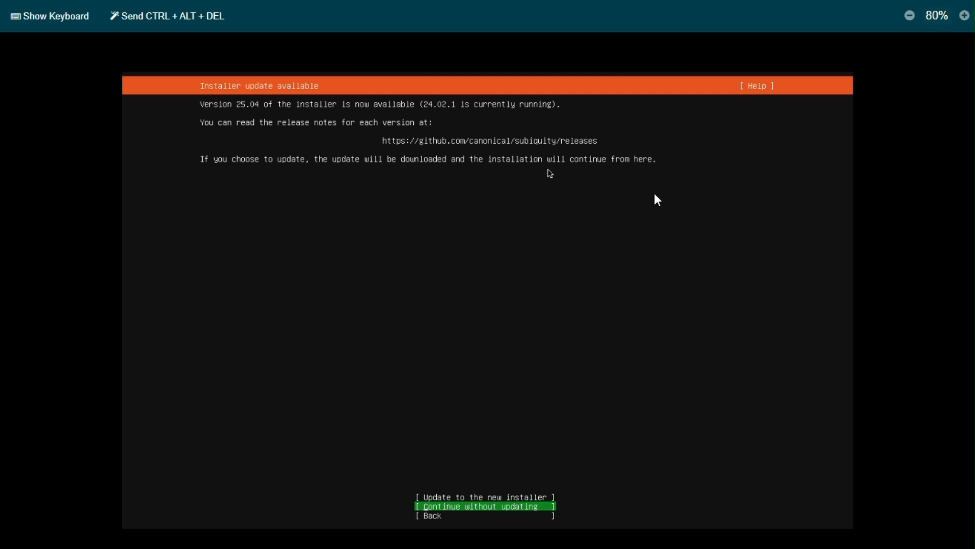
{"action": "left_click", "coordinate": [478, 506]}
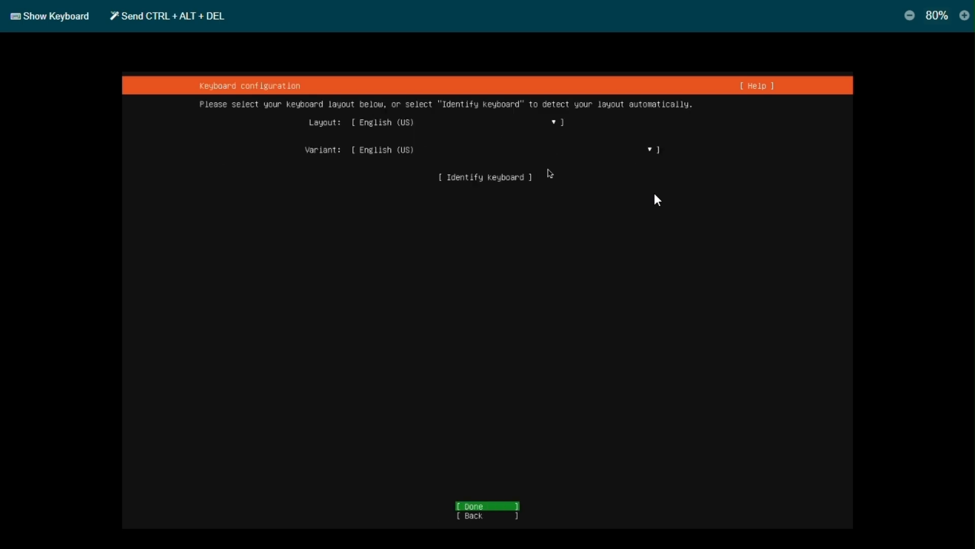
{"action": "left_click", "coordinate": [487, 506]}
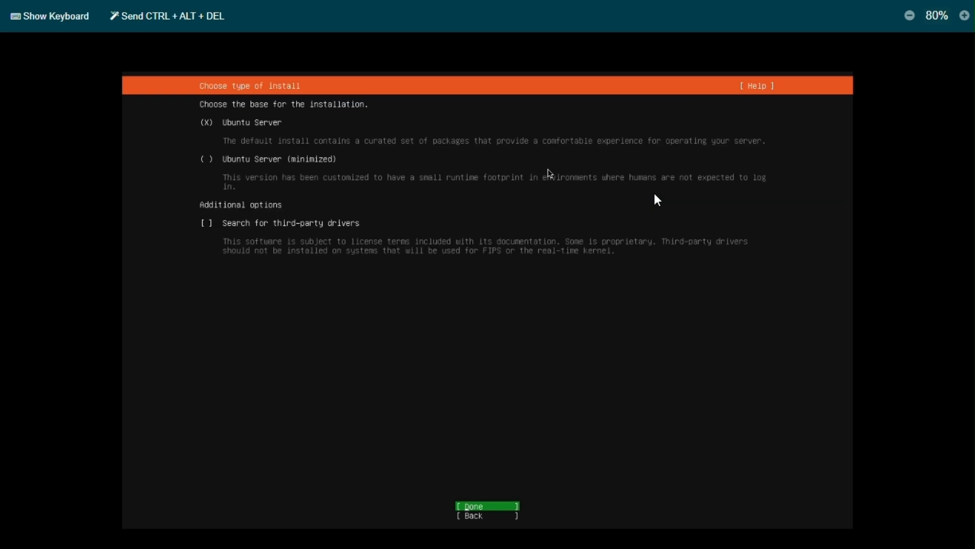
{"action": "left_click", "coordinate": [486, 505]}
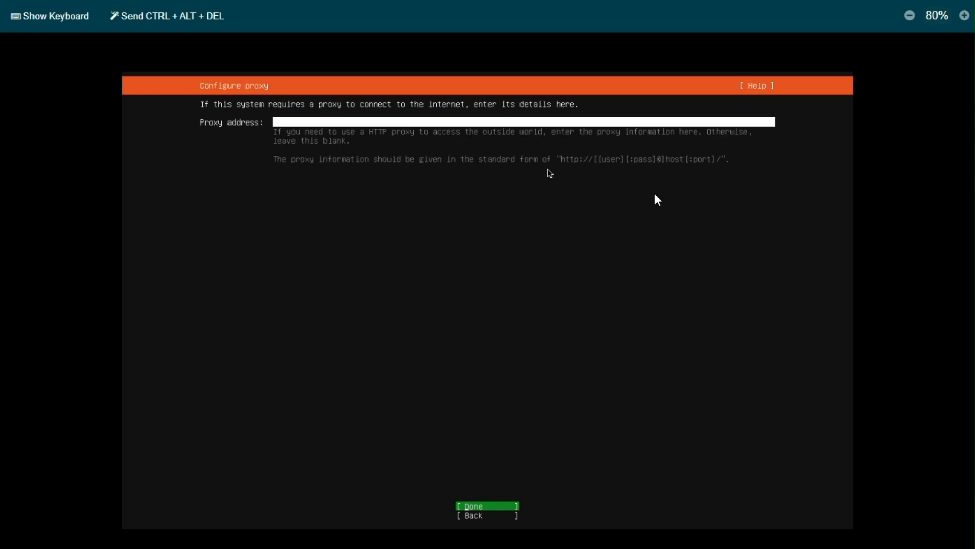
{"action": "left_click", "coordinate": [487, 505]}
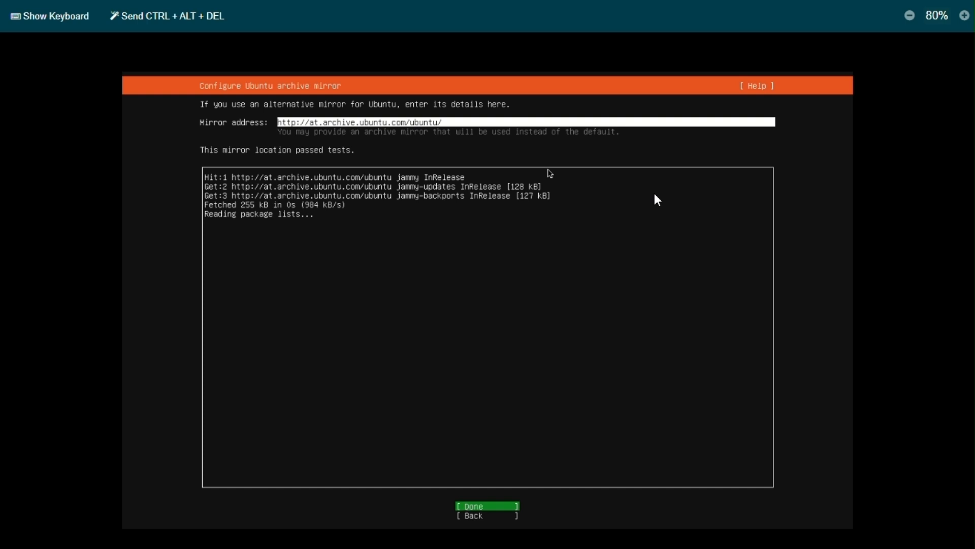
{"action": "left_click", "coordinate": [485, 504]}
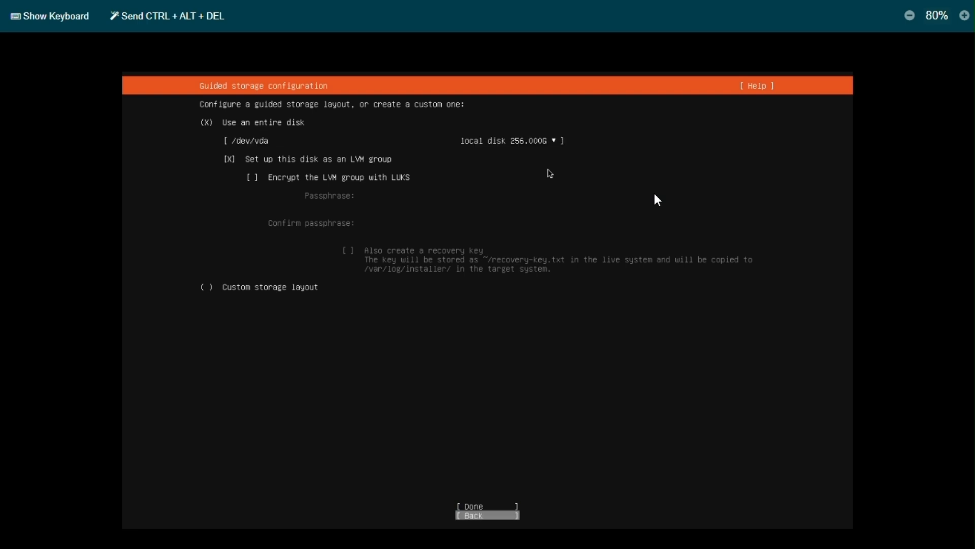
Step: Accept guided whole-disk LVM and delete the 100G ubuntu-lv root volume
{"action": "left_click", "coordinate": [487, 506]}
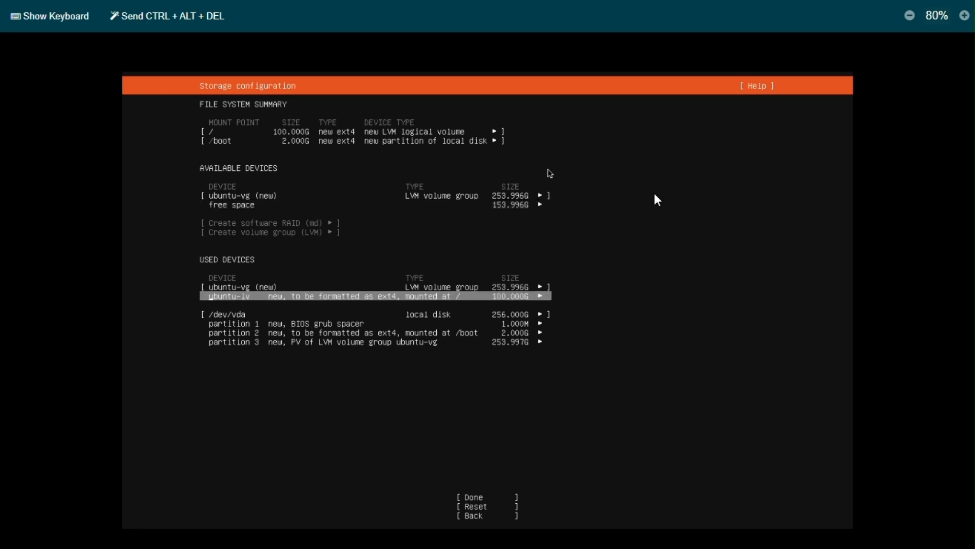
{"action": "left_click", "coordinate": [540, 295]}
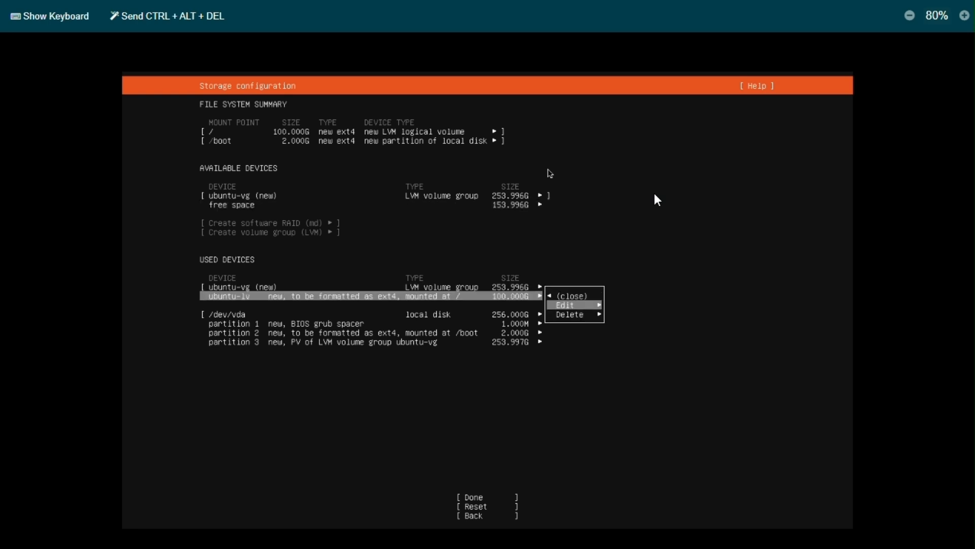
{"action": "left_click", "coordinate": [570, 315]}
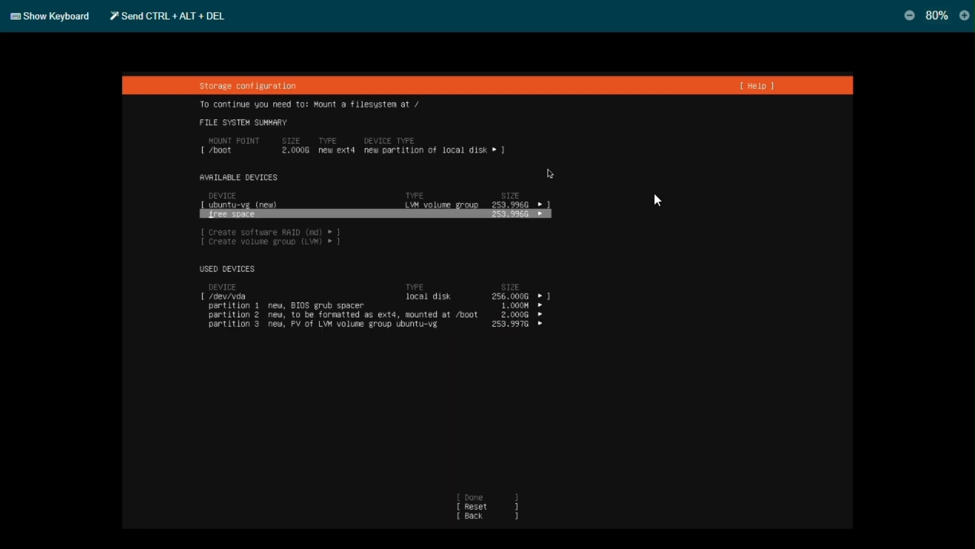
{"action": "key", "text": "Up"}
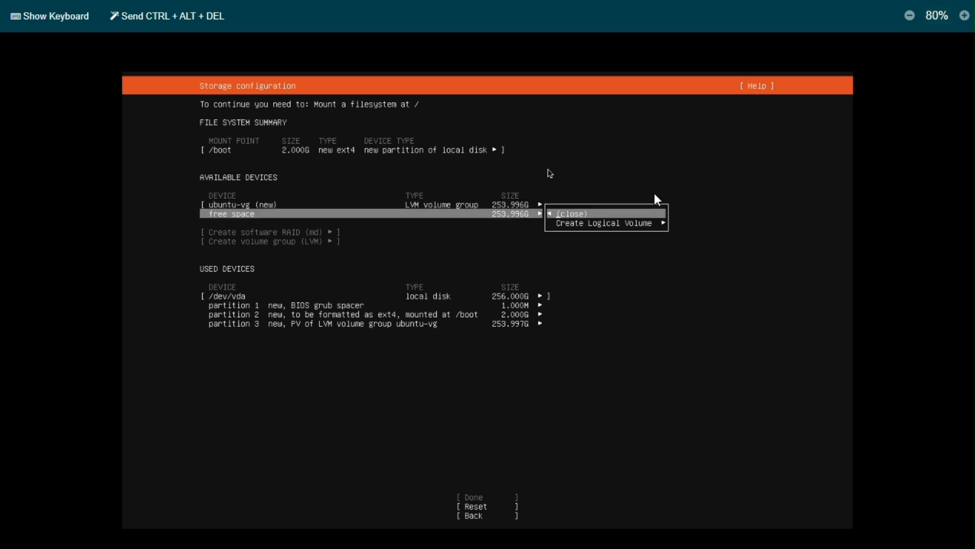
Step: Create a new root logical volume using all 253.996G free space, ext4 mounted at /, and move to Done
{"action": "left_click", "coordinate": [605, 223]}
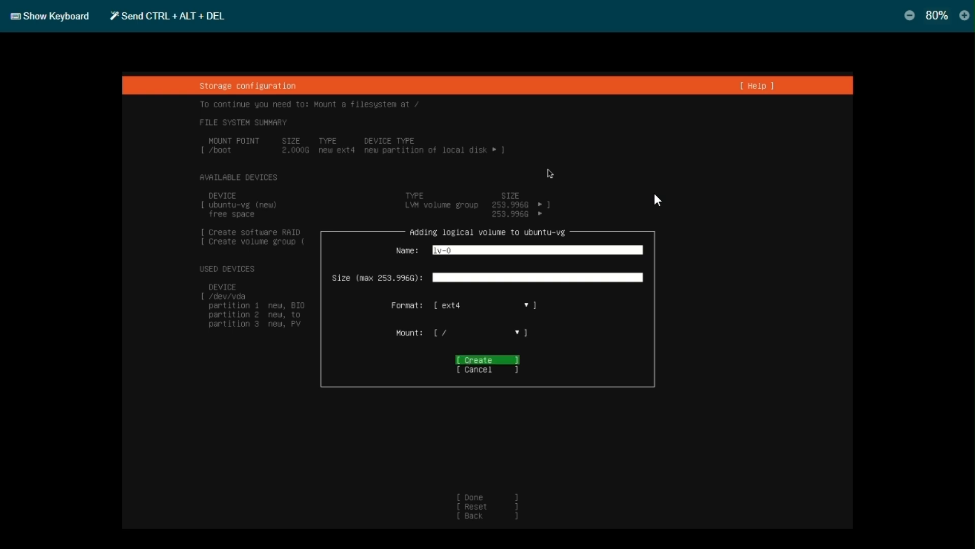
{"action": "left_click", "coordinate": [477, 360]}
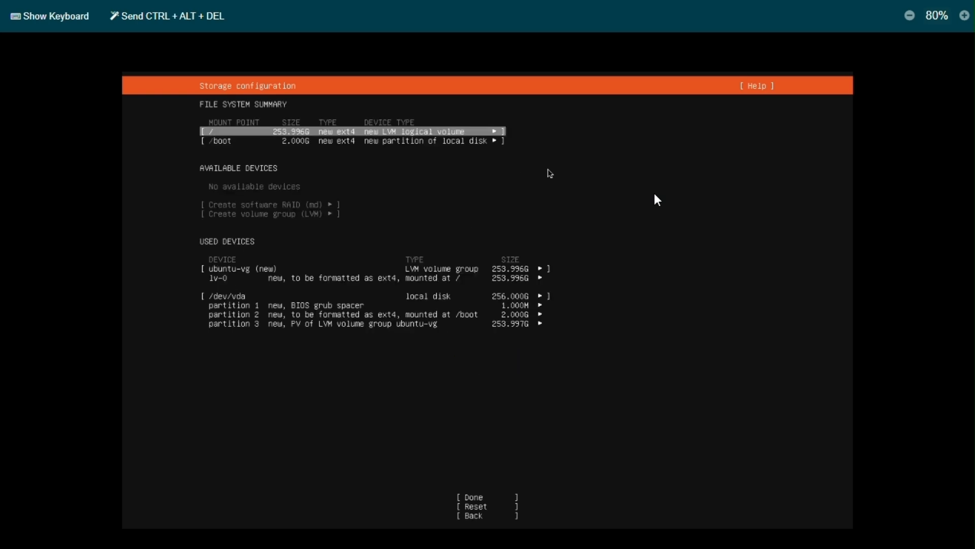
{"action": "key", "text": "Down"}
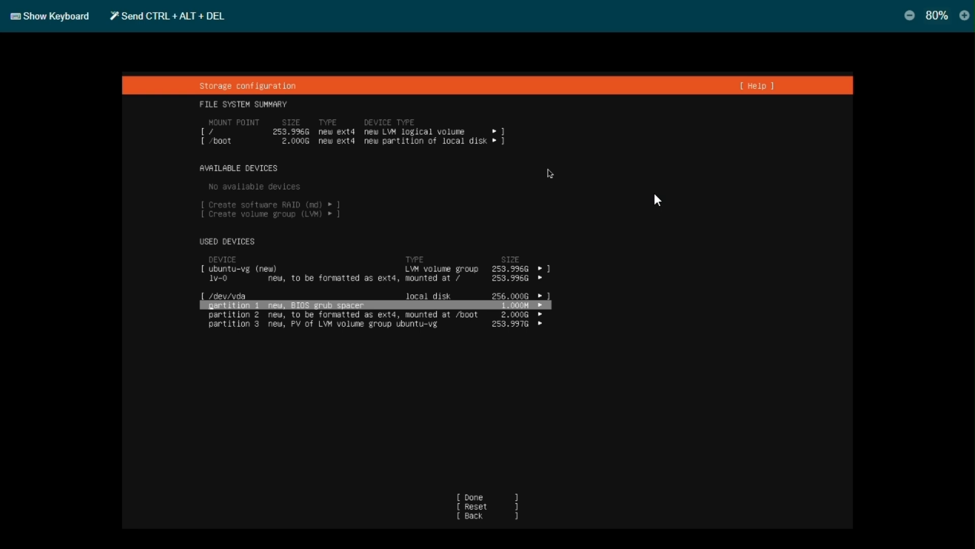
{"action": "key", "text": "Tab"}
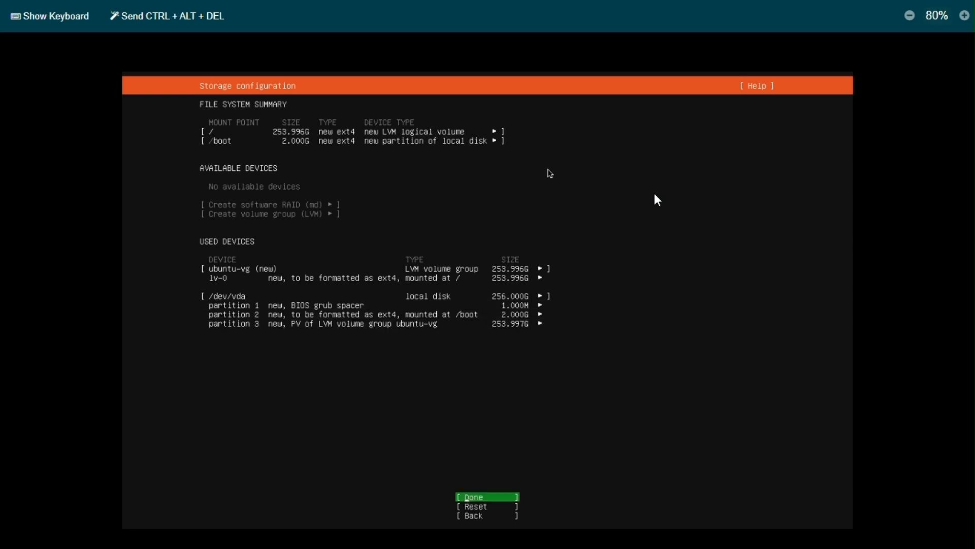
Step: Confirm the storage layout and disk wipe, accept the aapanel profile and skip Ubuntu Pro
{"action": "left_click", "coordinate": [485, 496]}
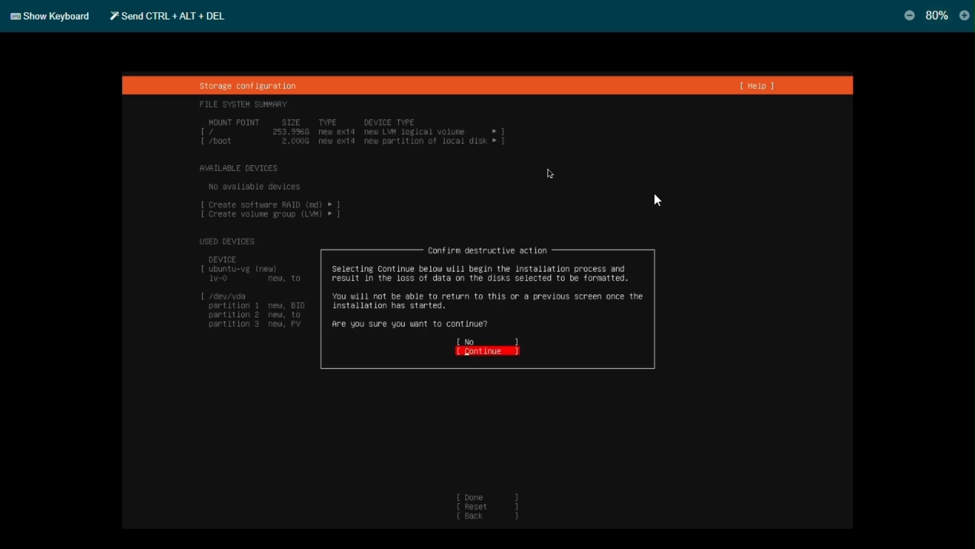
{"action": "left_click", "coordinate": [483, 350]}
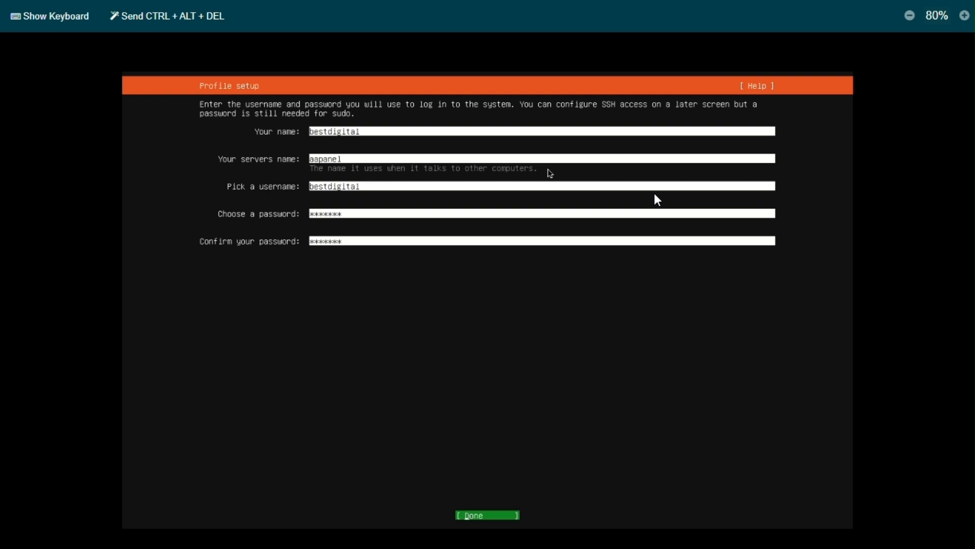
{"action": "left_click", "coordinate": [487, 515]}
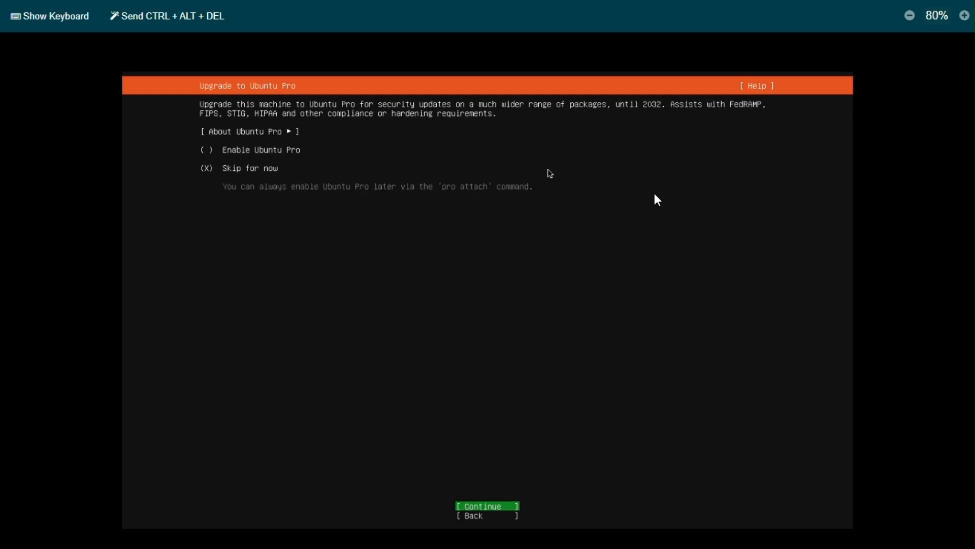
{"action": "left_click", "coordinate": [486, 505]}
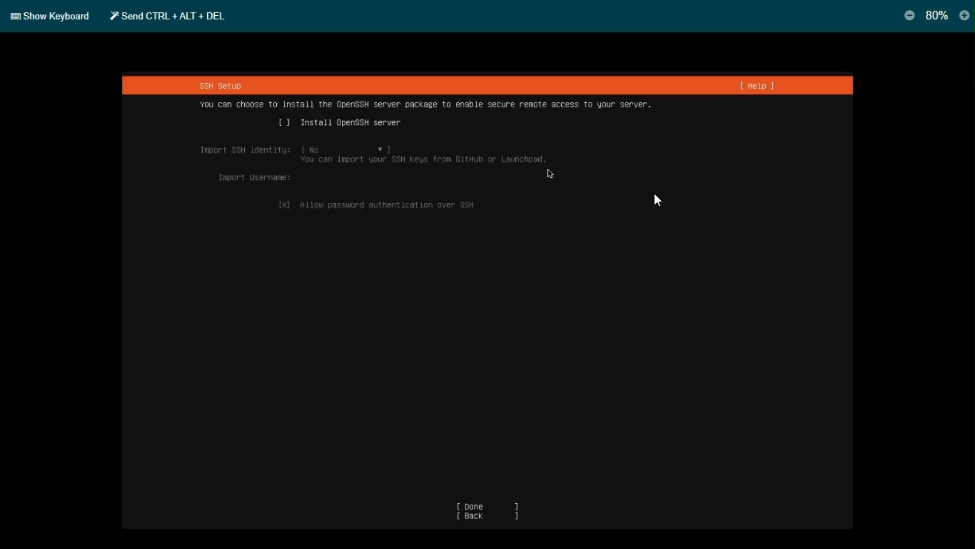
Step: Enable Install OpenSSH server and continue without any featured snaps
{"action": "left_click", "coordinate": [282, 122]}
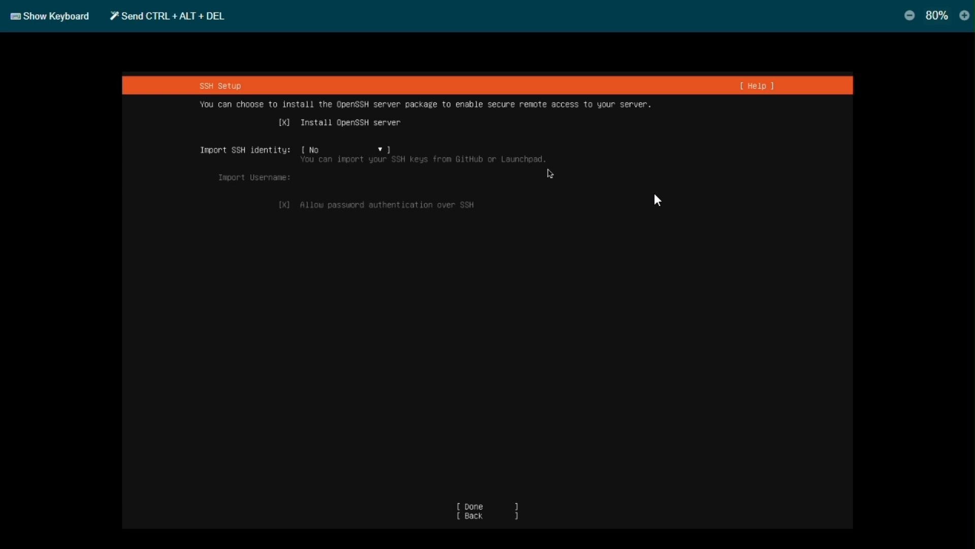
{"action": "left_click", "coordinate": [471, 507]}
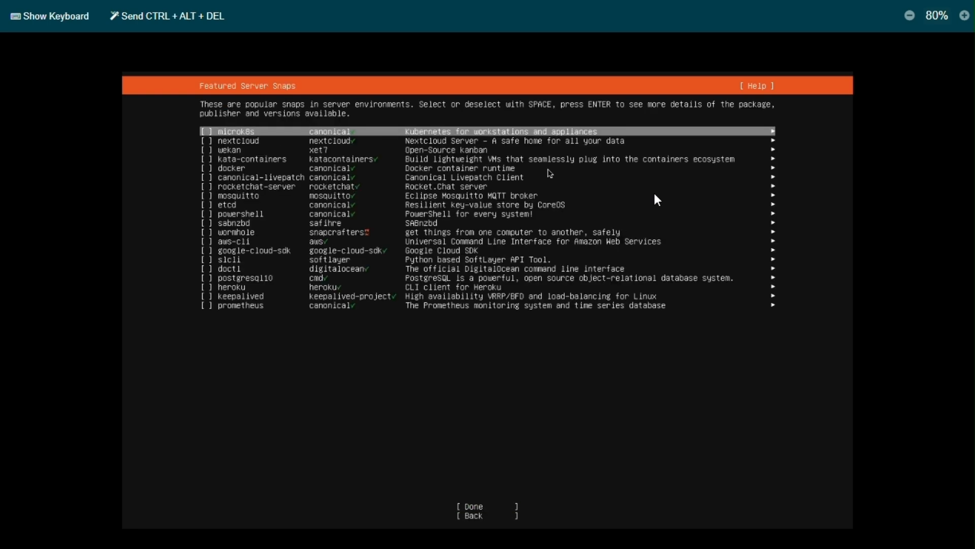
{"action": "key", "text": "Down"}
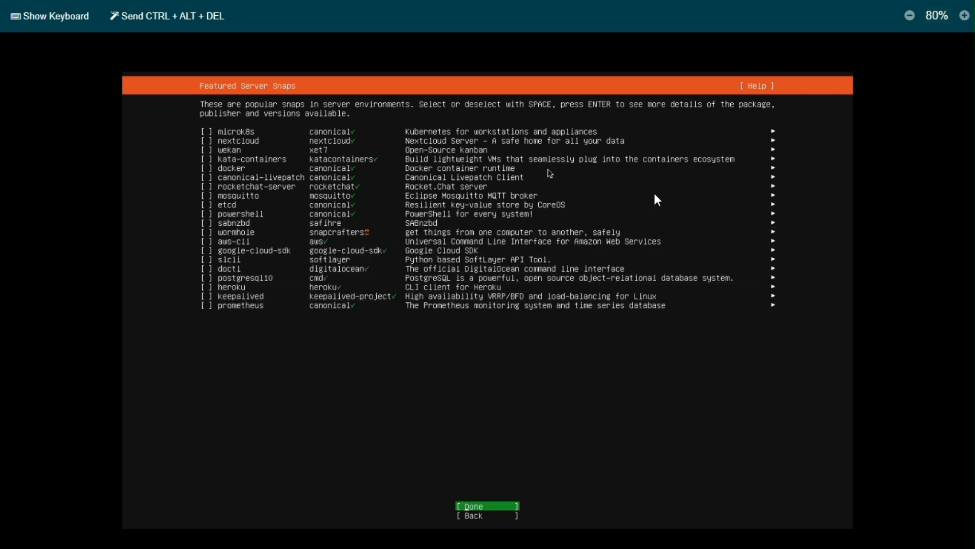
{"action": "left_click", "coordinate": [490, 505]}
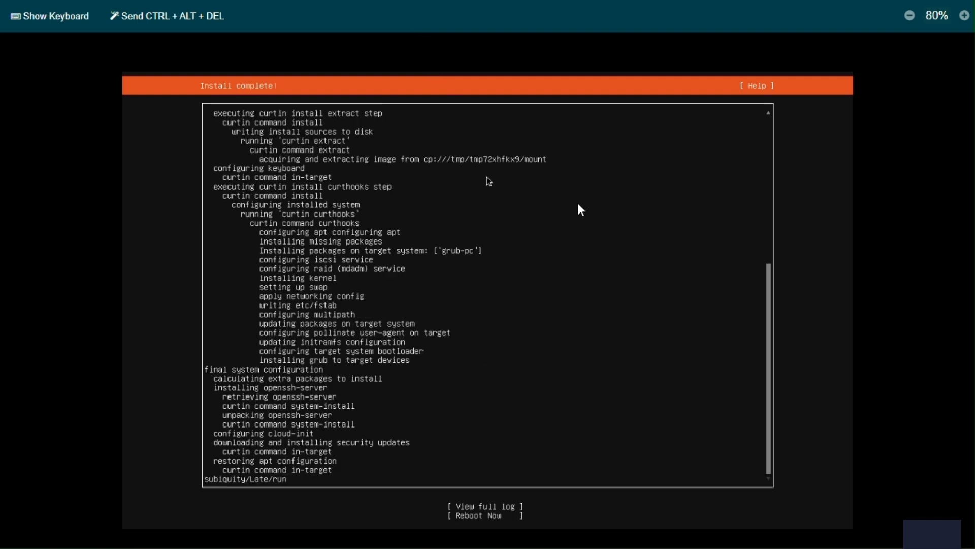
{"action": "mouse_move", "coordinate": [572, 221]}
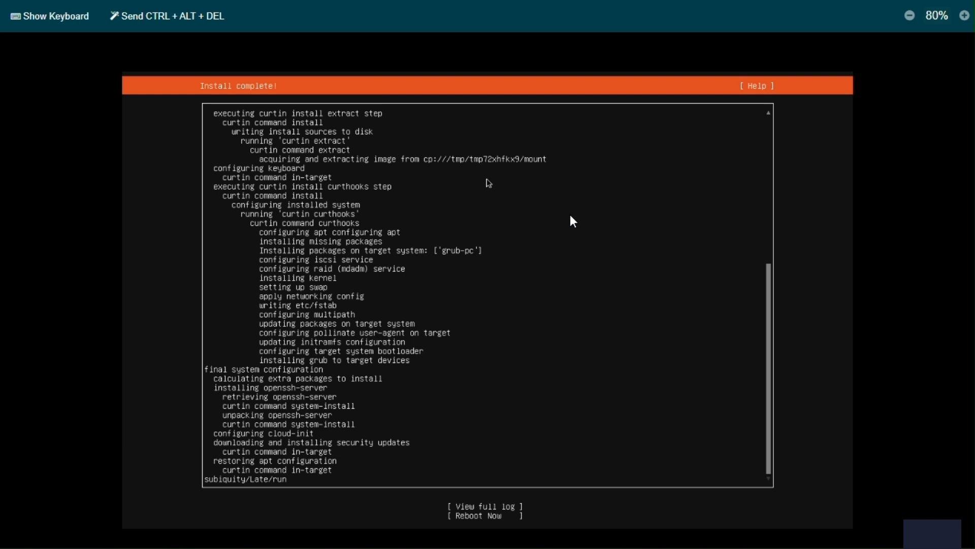
{"action": "mouse_move", "coordinate": [566, 389]}
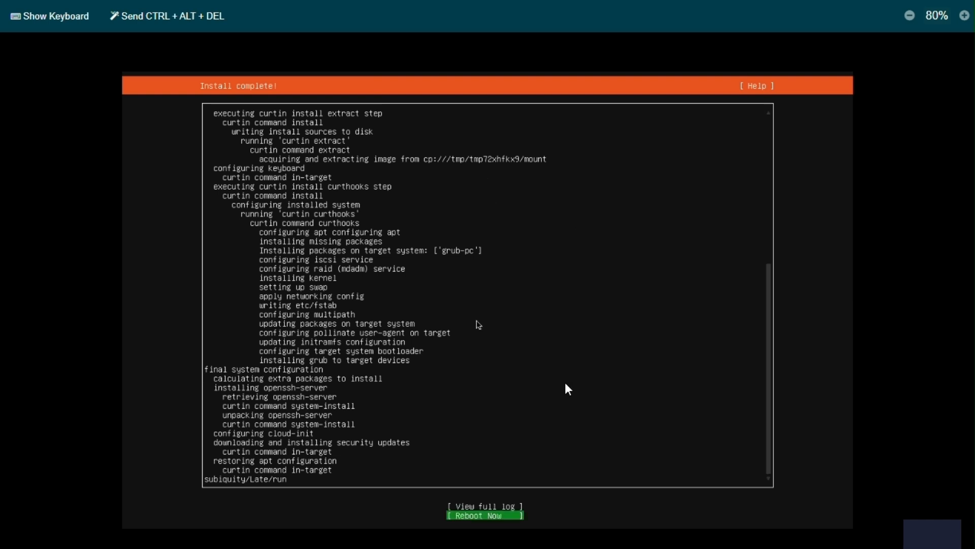
Step: Reboot the server from the Install complete screen
{"action": "left_click", "coordinate": [484, 515]}
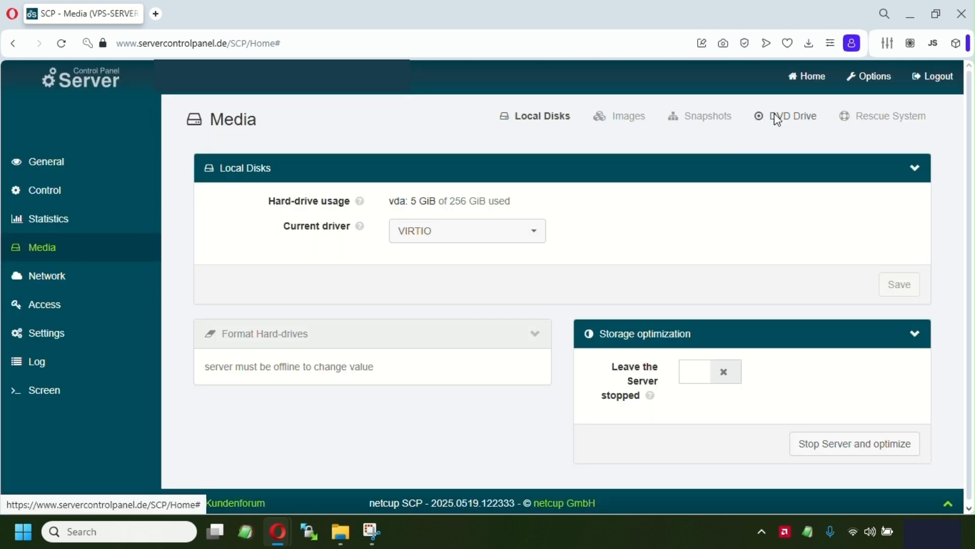
Step: Check the DVD Drive tab, powercycle the server again and reconnect the remote console to watch Ubuntu boot
{"action": "left_click", "coordinate": [793, 115]}
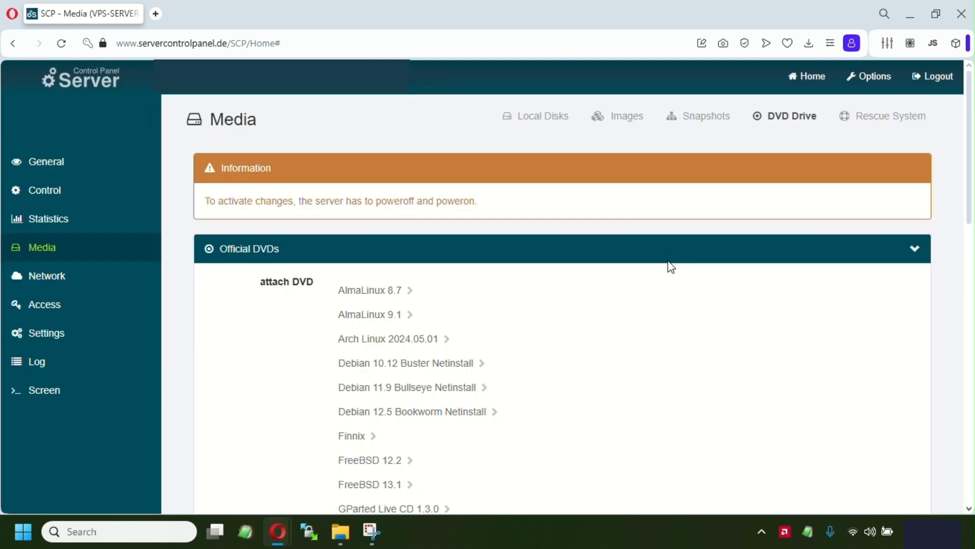
{"action": "mouse_move", "coordinate": [48, 202]}
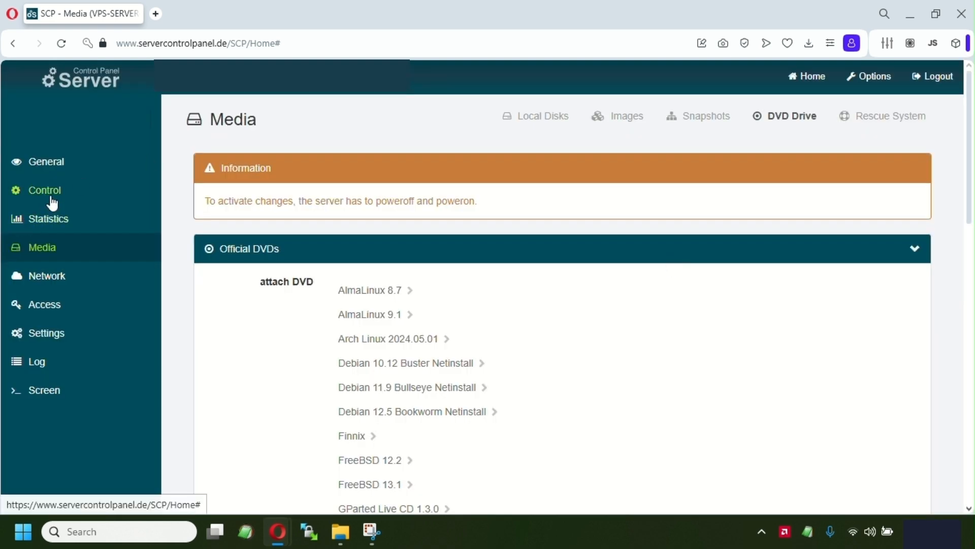
{"action": "left_click", "coordinate": [44, 189]}
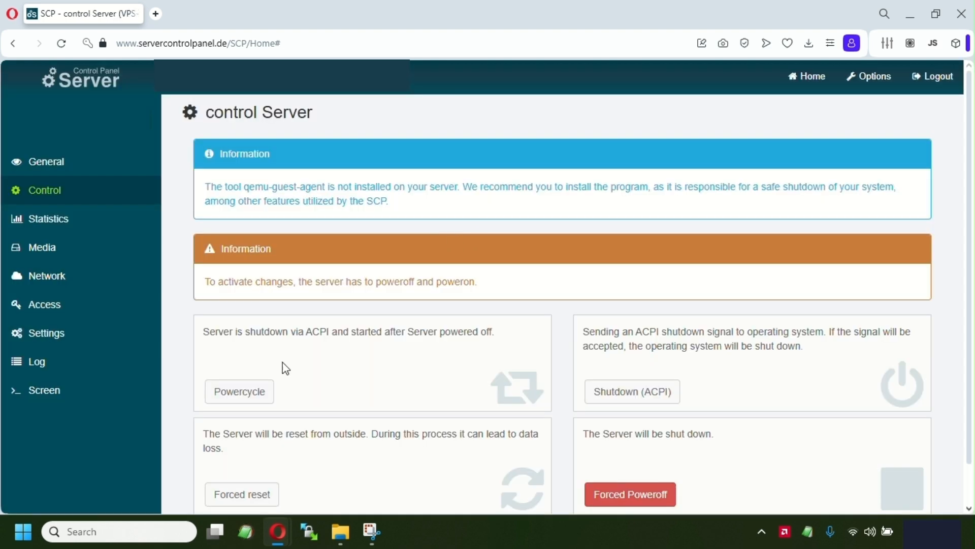
{"action": "left_click", "coordinate": [240, 391]}
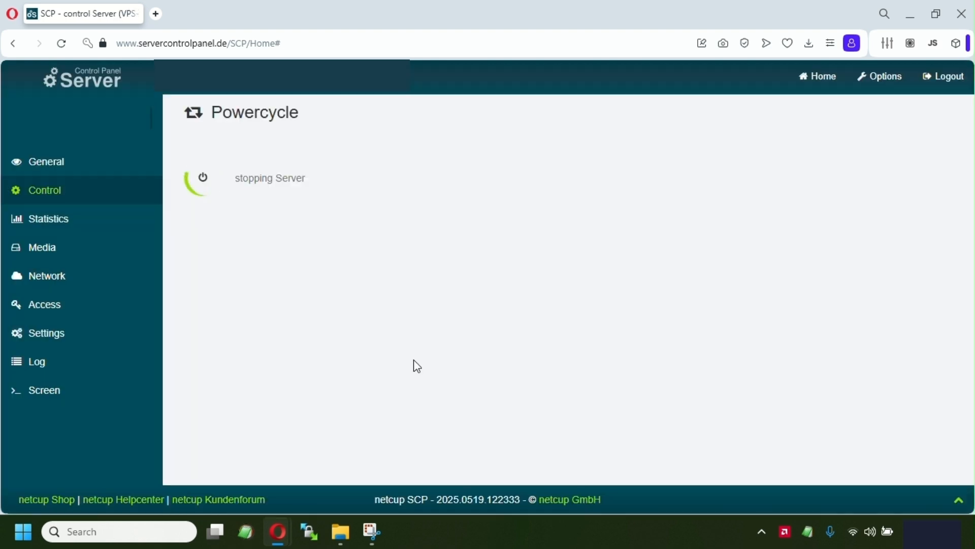
{"action": "mouse_move", "coordinate": [287, 516]}
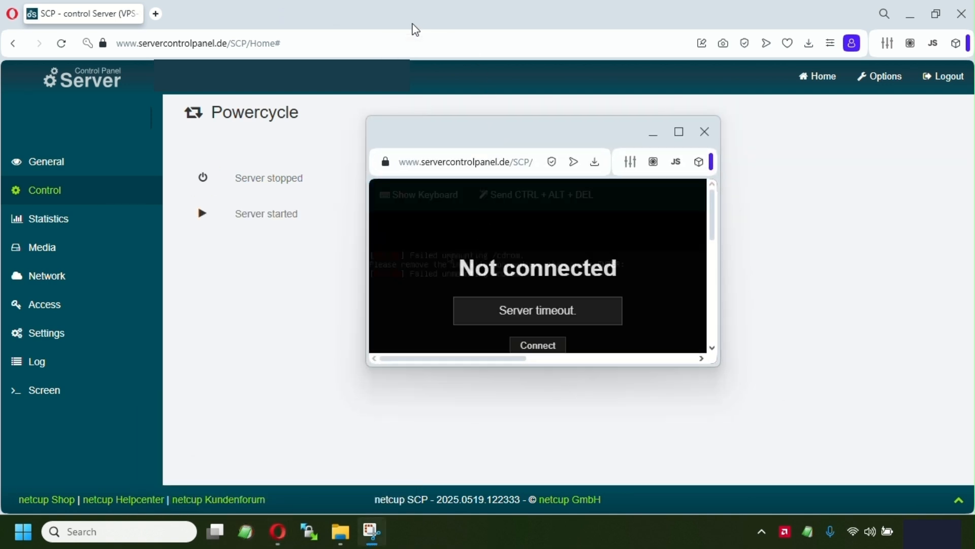
{"action": "mouse_move", "coordinate": [486, 148]}
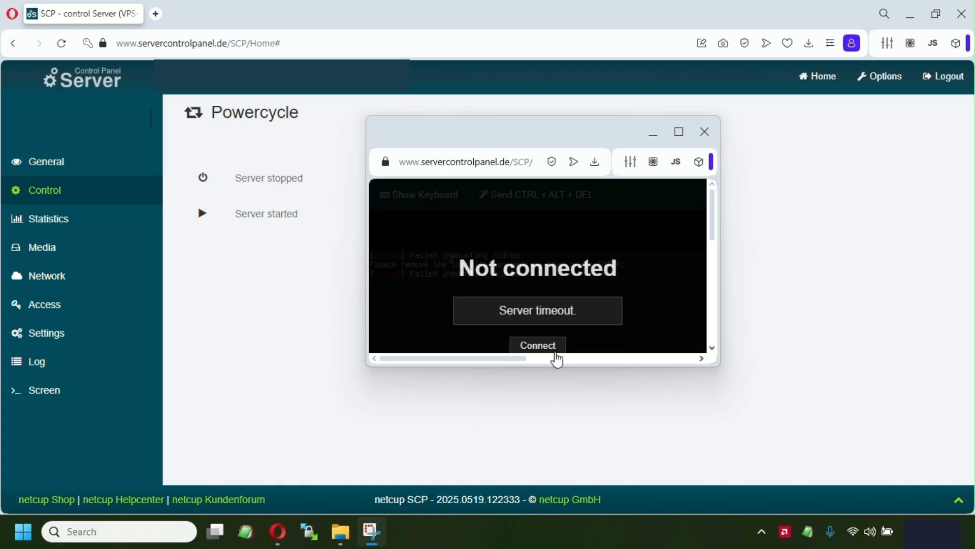
{"action": "left_click", "coordinate": [538, 345]}
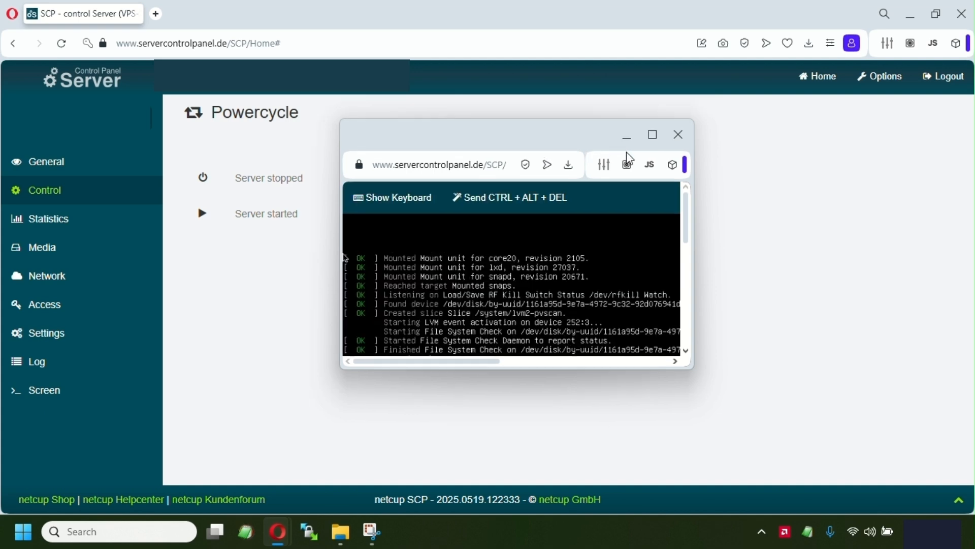
{"action": "left_click", "coordinate": [652, 134]}
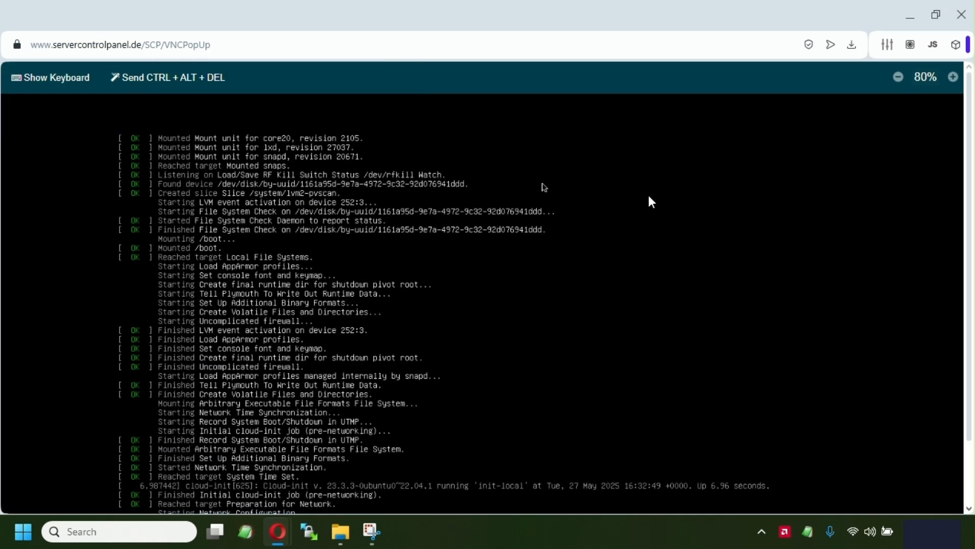
Step: Restart the server from SCP and watch the console boot to the aapanel login prompt
{"action": "key", "text": "F11"}
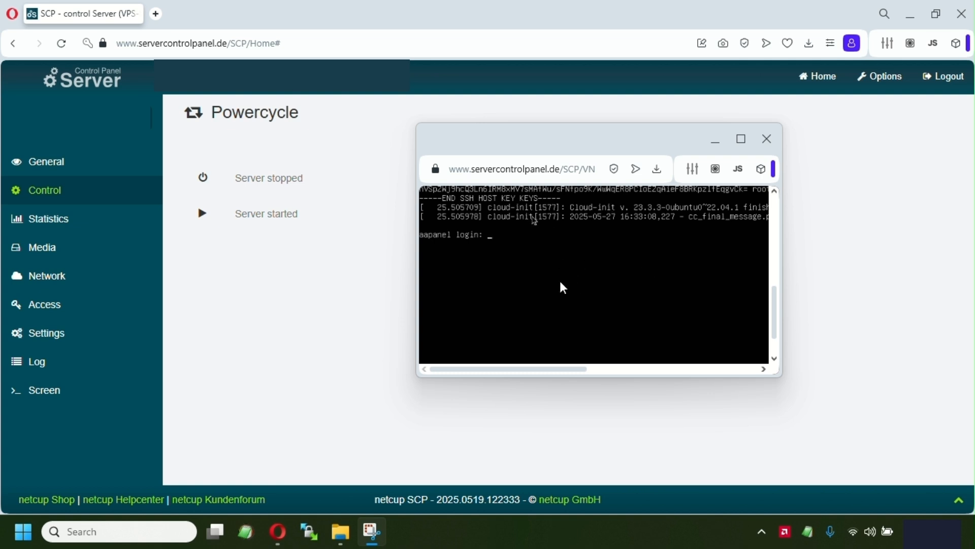
{"action": "mouse_move", "coordinate": [549, 310]}
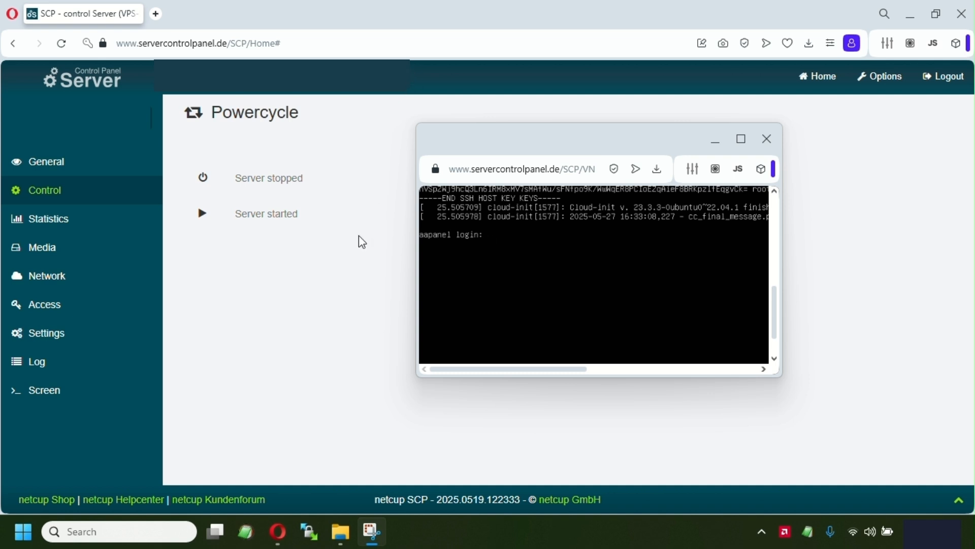
{"action": "mouse_move", "coordinate": [339, 304]}
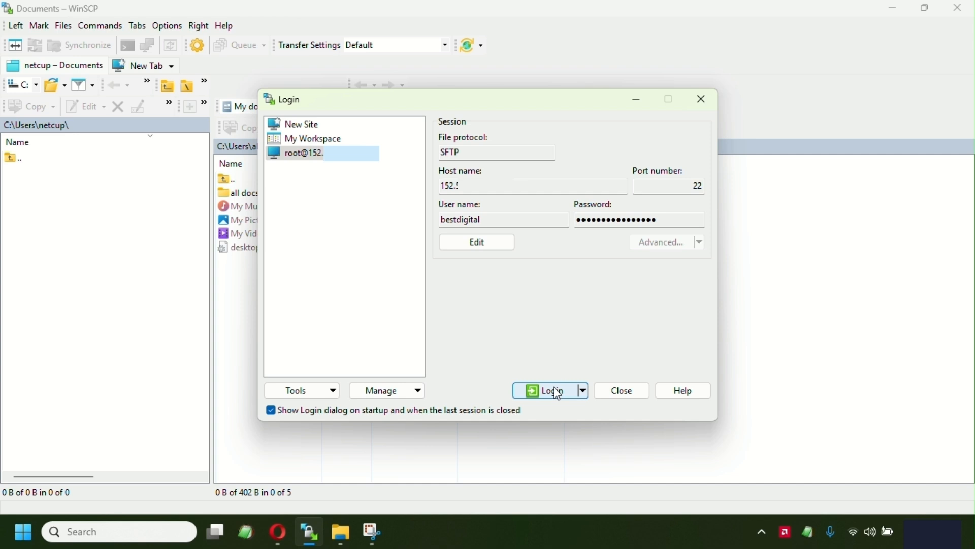
Step: Log in to the saved root site over SFTP and launch a PuTTY terminal to the server
{"action": "left_click", "coordinate": [549, 390]}
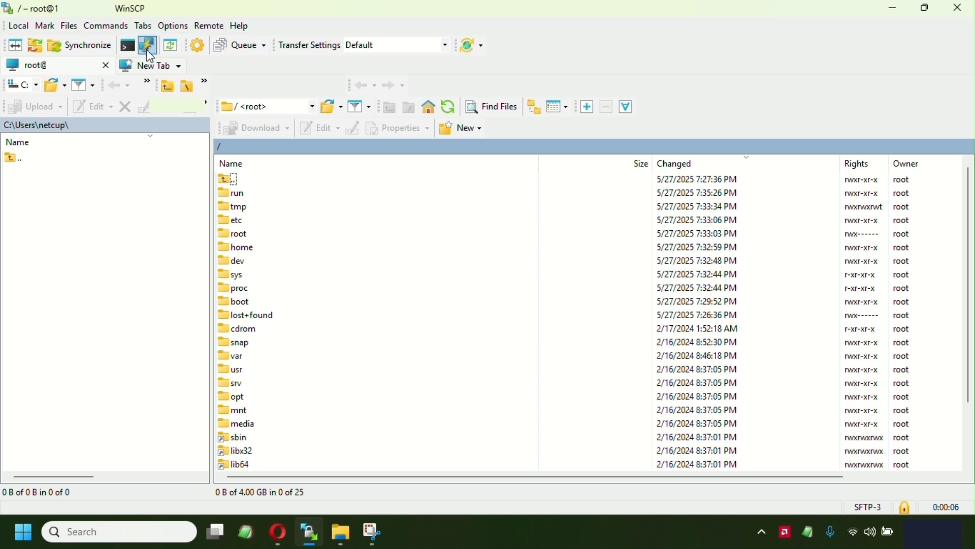
{"action": "left_click", "coordinate": [147, 45]}
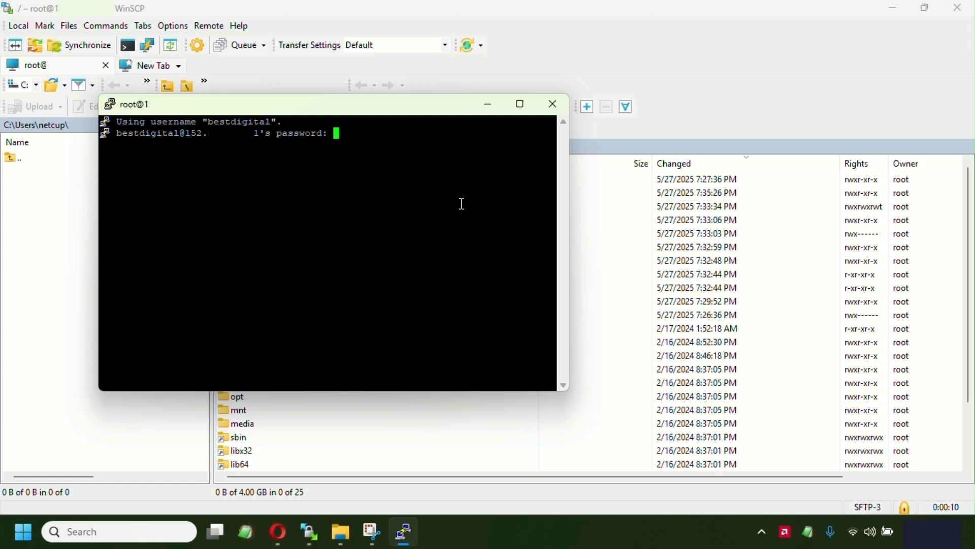
Step: Log into the Ubuntu server and set a new root password with sudo passwd root
{"action": "key", "text": "Enter"}
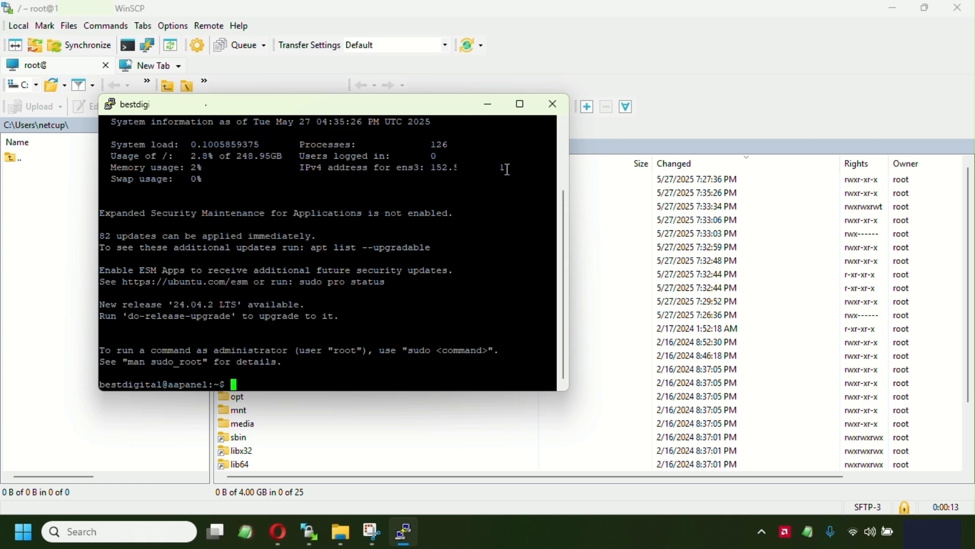
{"action": "left_click", "coordinate": [519, 103]}
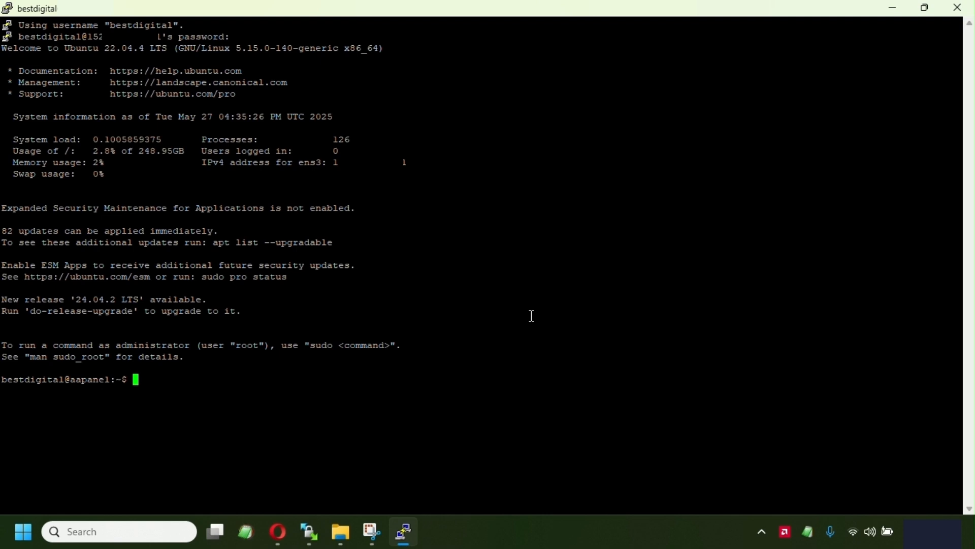
{"action": "mouse_move", "coordinate": [512, 284]}
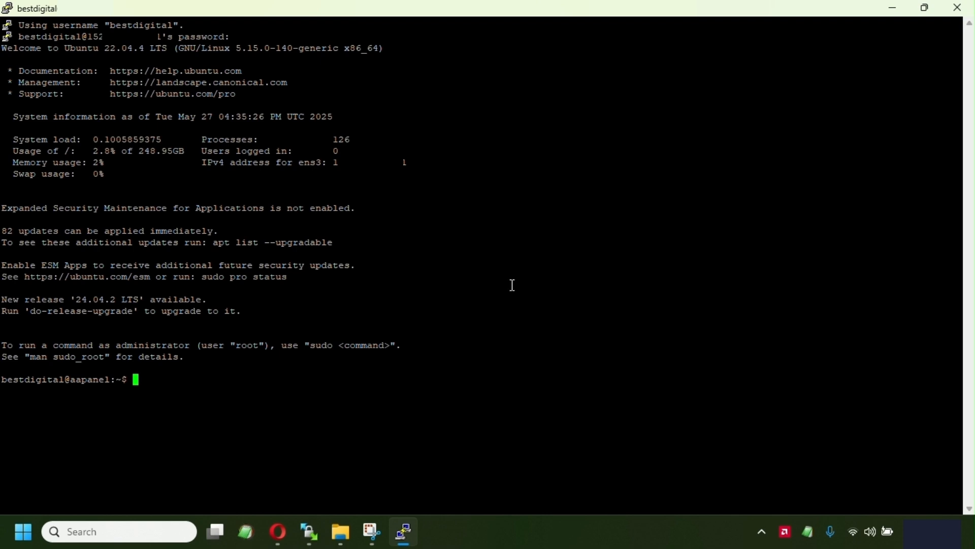
{"action": "type", "text": "sudo passwd root"}
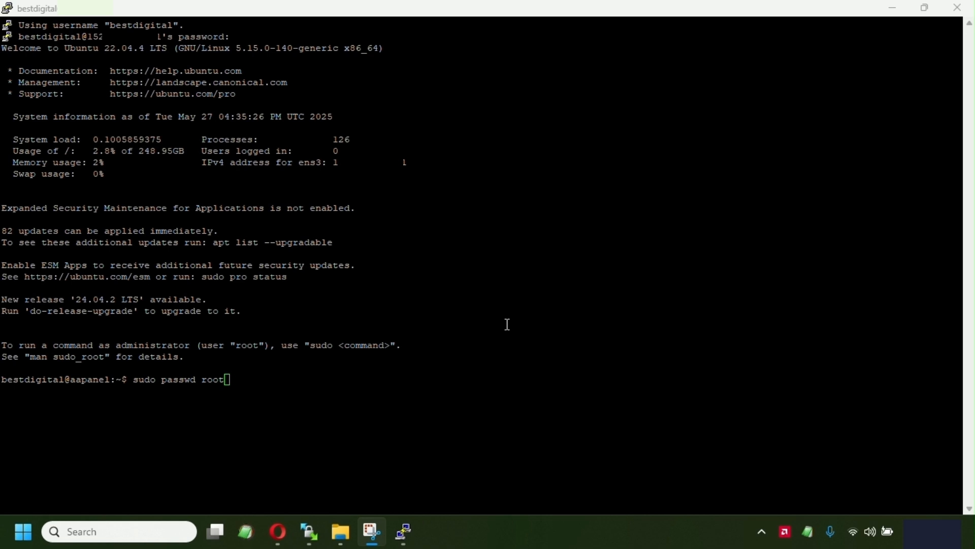
{"action": "mouse_move", "coordinate": [135, 387]}
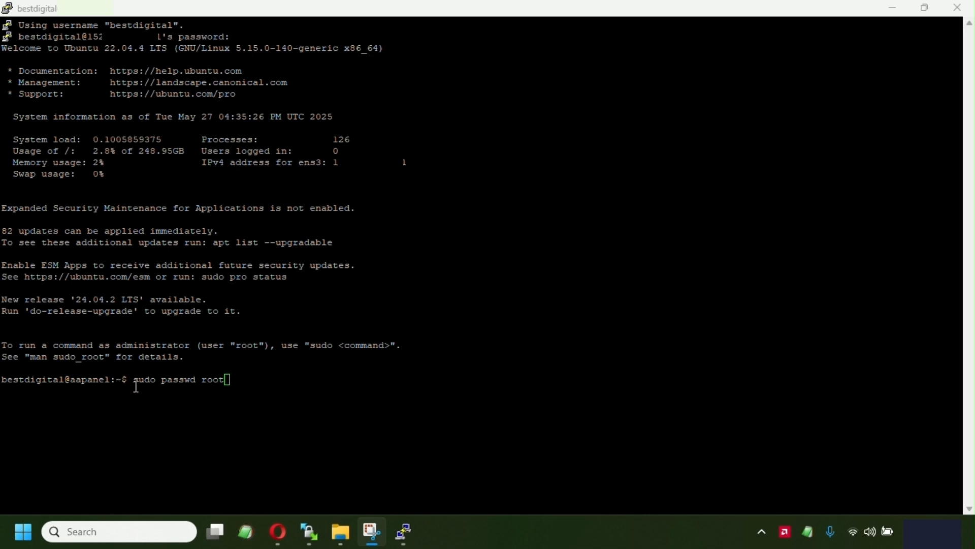
{"action": "mouse_move", "coordinate": [242, 375]}
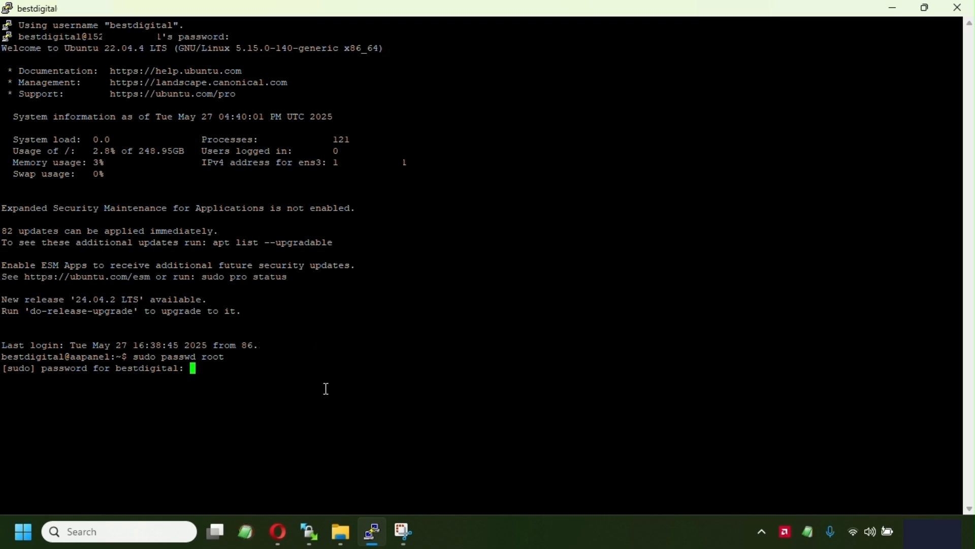
{"action": "key", "text": "Enter"}
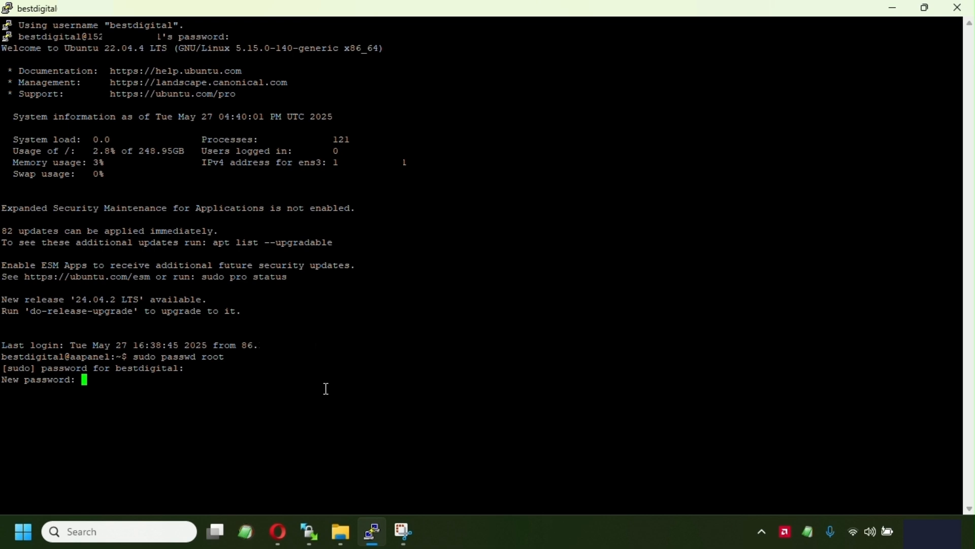
{"action": "mouse_move", "coordinate": [393, 421]}
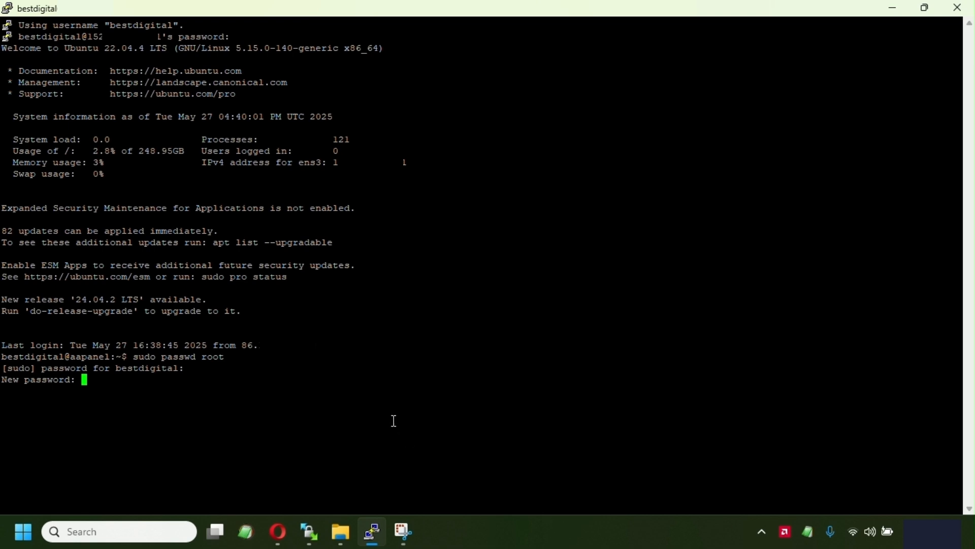
{"action": "mouse_move", "coordinate": [403, 418]}
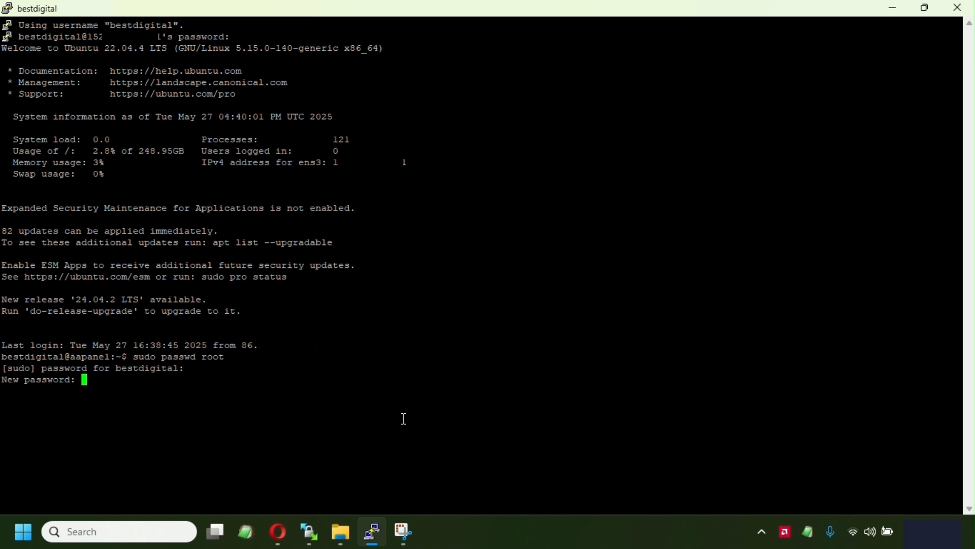
{"action": "key", "text": "Enter"}
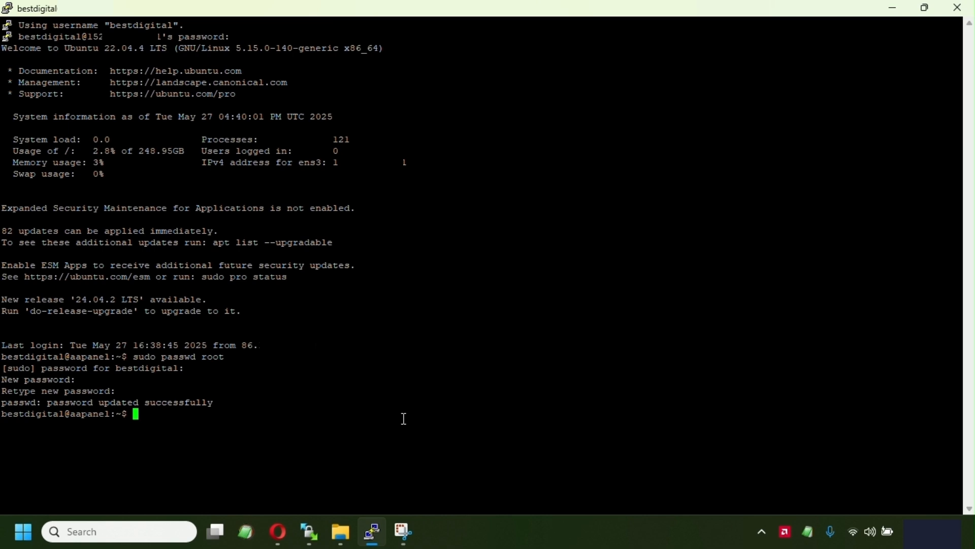
Step: Switch to the root user with su root and its password
{"action": "type", "text": "s"}
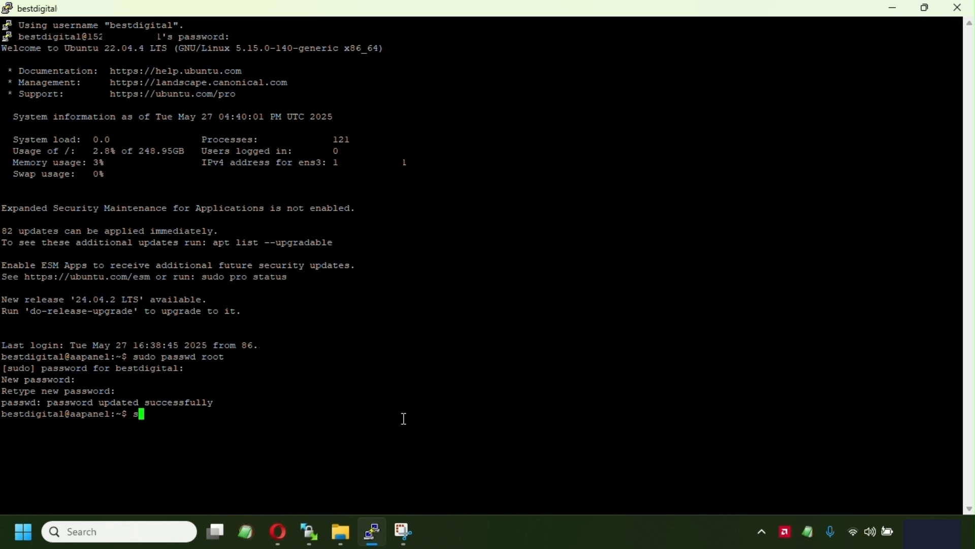
{"action": "type", "text": "u root"}
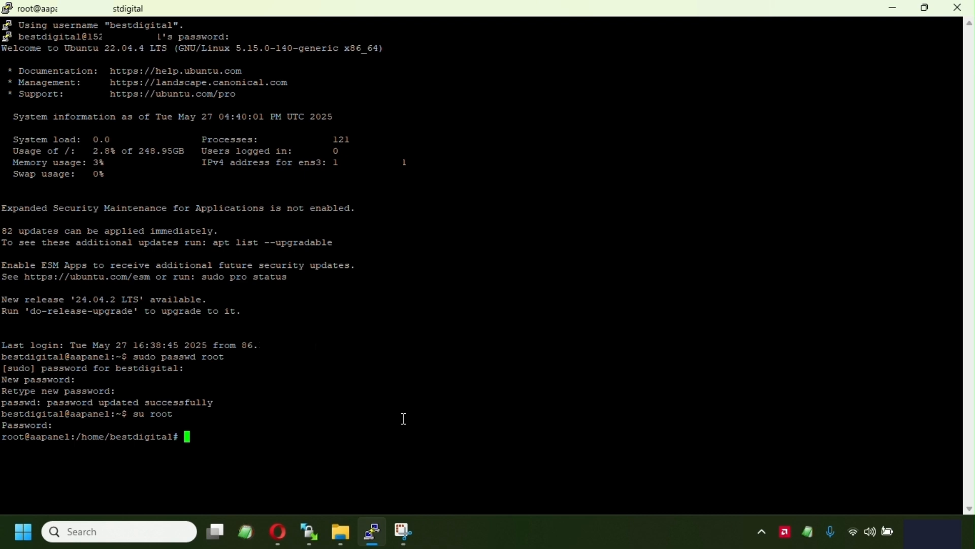
{"action": "mouse_move", "coordinate": [416, 32]}
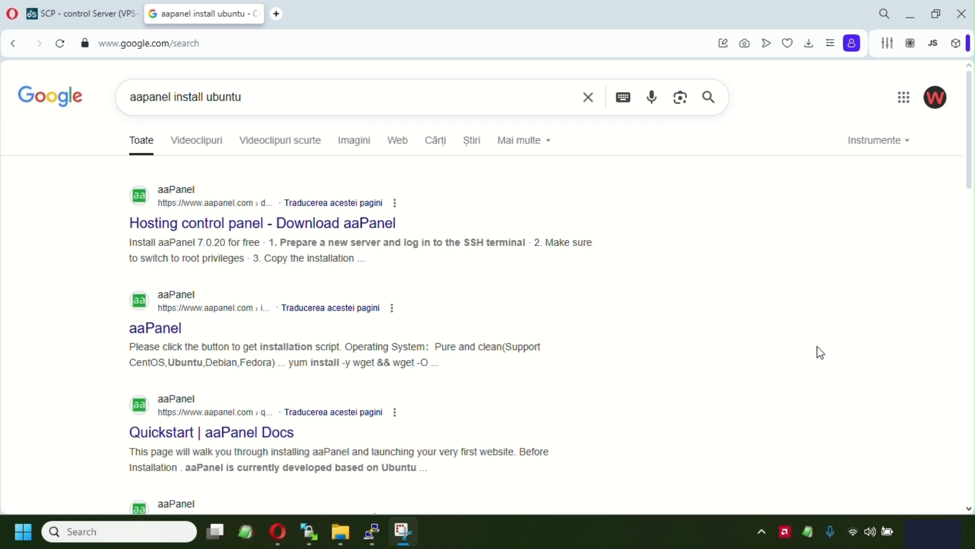
{"action": "mouse_move", "coordinate": [809, 334]}
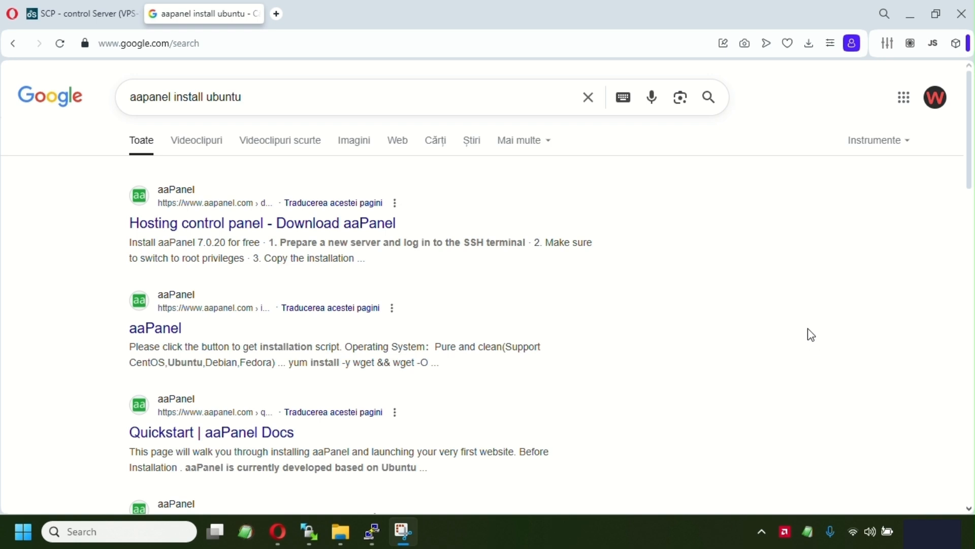
{"action": "mouse_move", "coordinate": [195, 181]}
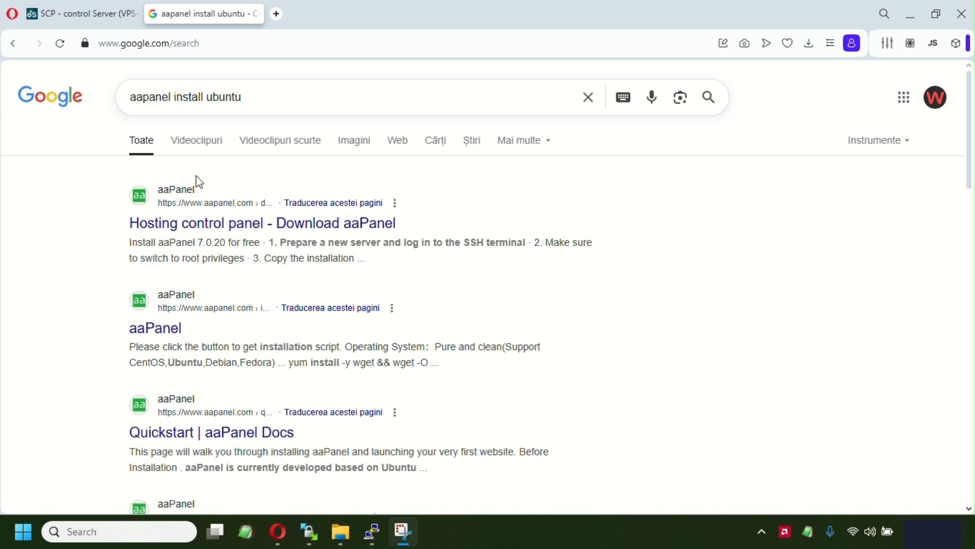
{"action": "mouse_move", "coordinate": [292, 230]}
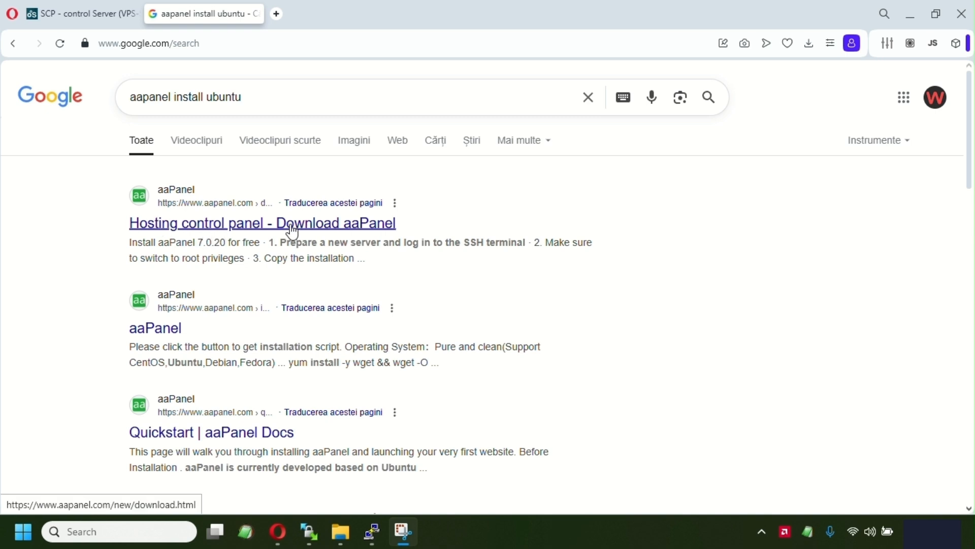
Step: Open the 'Hosting control panel - Download aaPanel' result from the Google search
{"action": "left_click", "coordinate": [261, 223]}
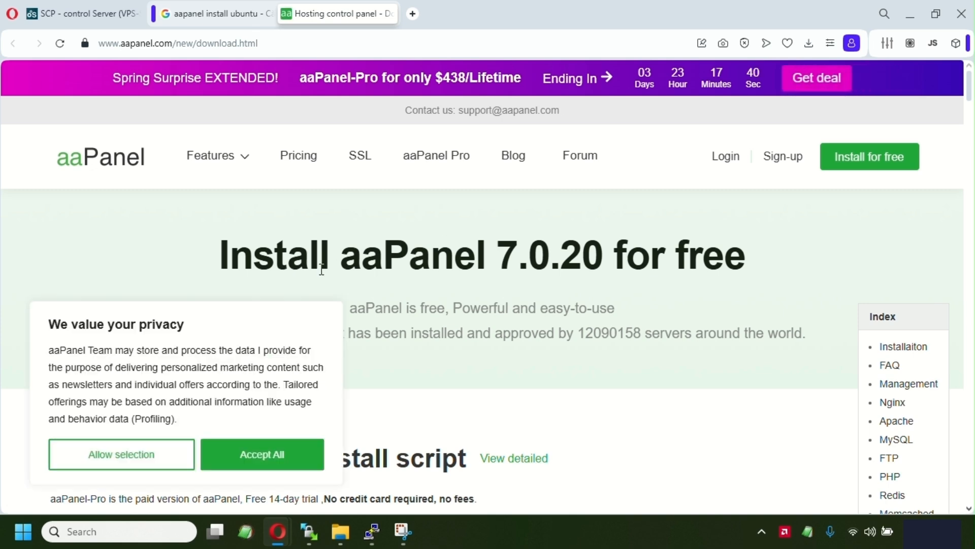
Step: Copy the aaPanel Free edition install script, dismiss the email popup, and return to the root shell
{"action": "left_click", "coordinate": [262, 454]}
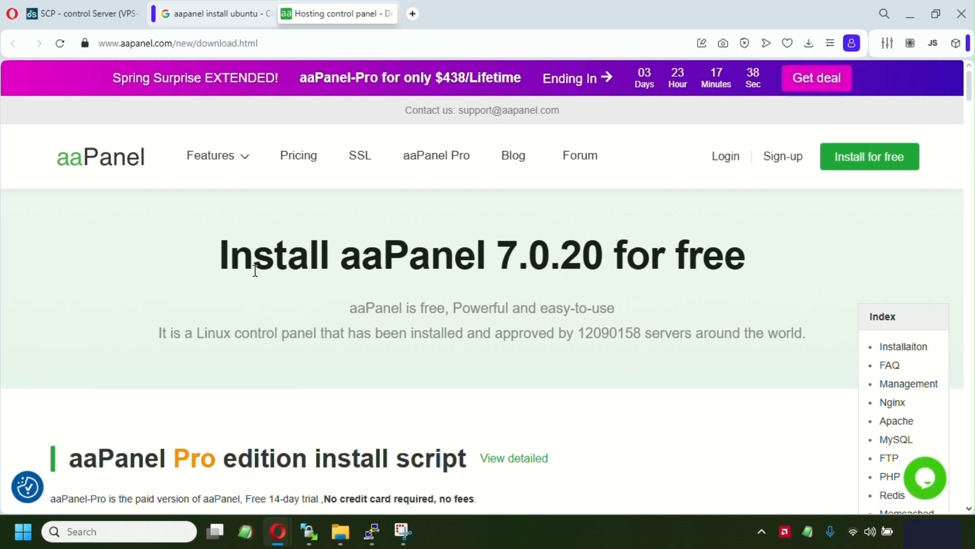
{"action": "scroll", "scroll_direction": "down", "scroll_amount": 3}
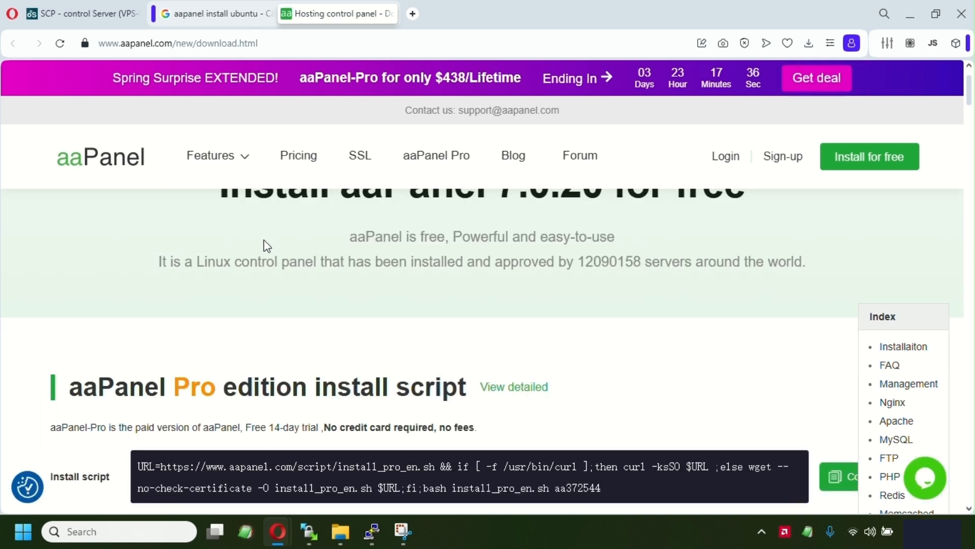
{"action": "scroll", "scroll_direction": "up", "scroll_amount": 3}
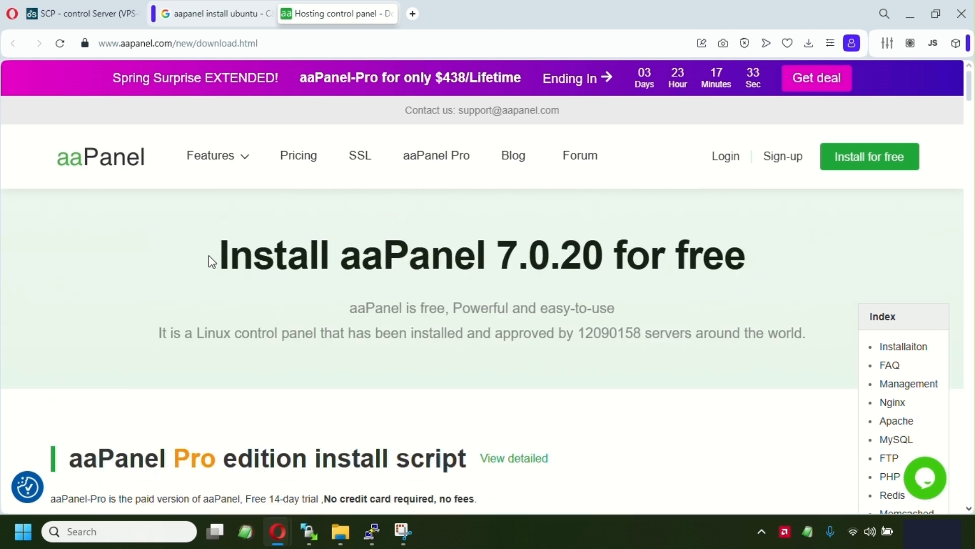
{"action": "mouse_move", "coordinate": [188, 291]}
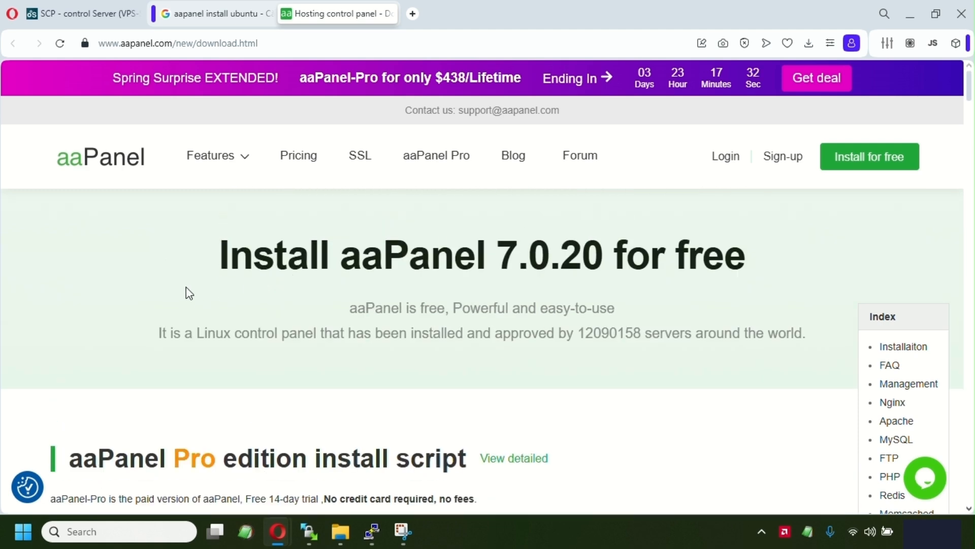
{"action": "scroll", "scroll_direction": "down", "scroll_amount": 3}
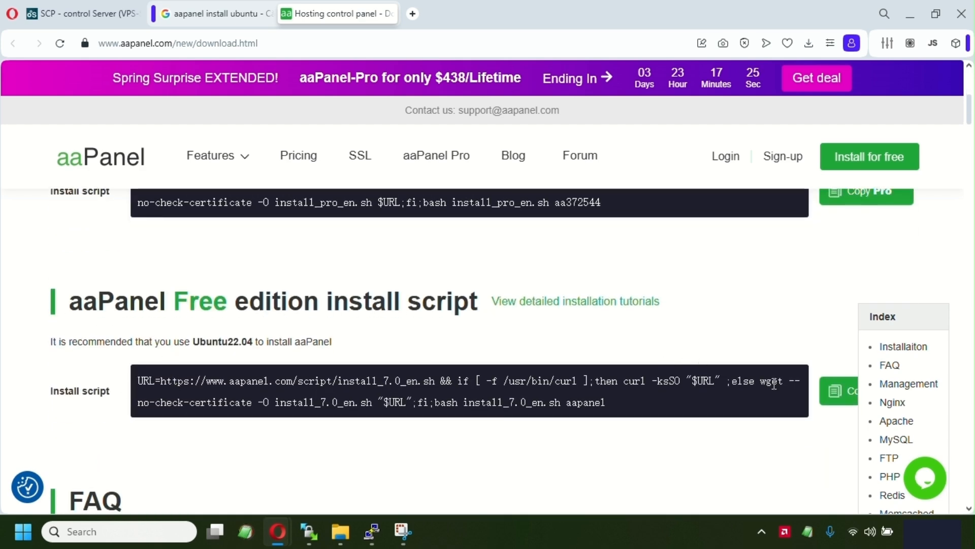
{"action": "left_click", "coordinate": [845, 391]}
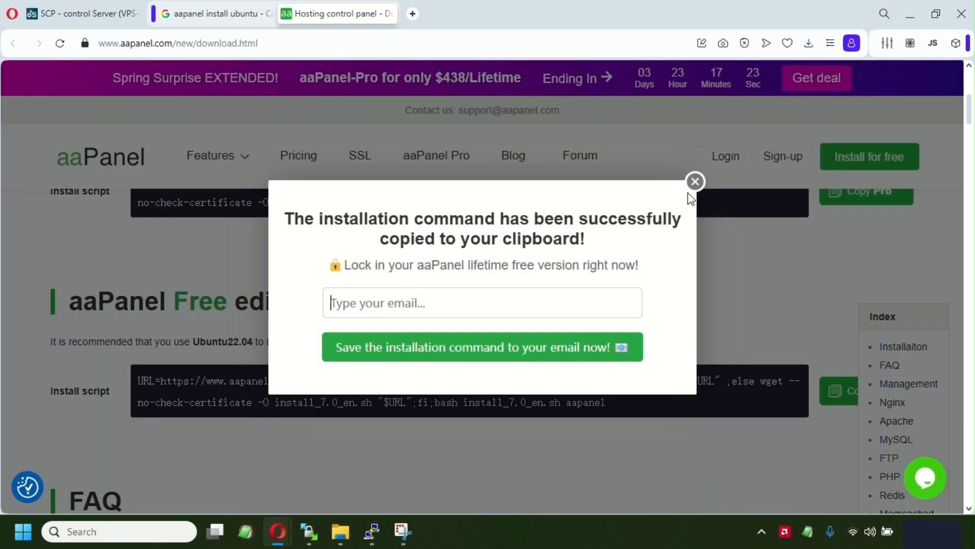
{"action": "left_click", "coordinate": [695, 181]}
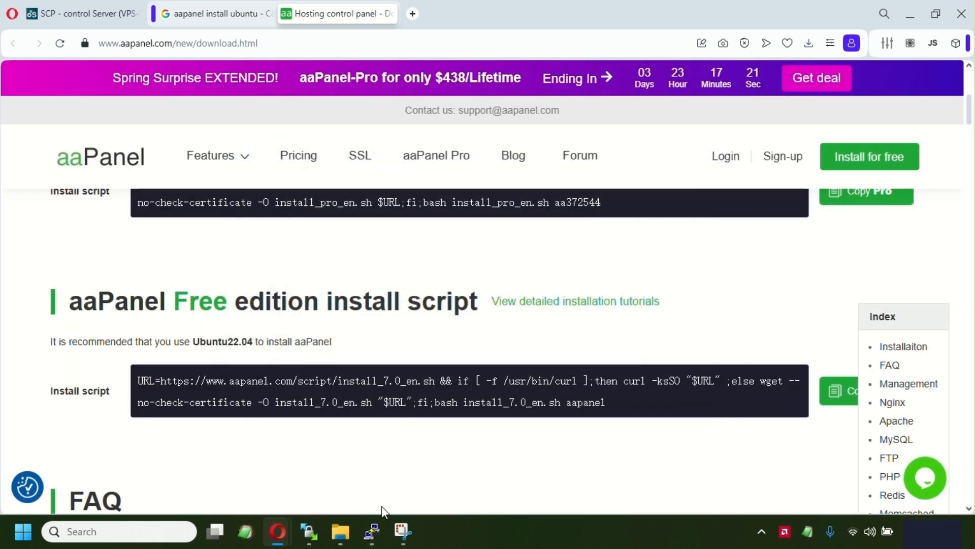
{"action": "left_click", "coordinate": [369, 544]}
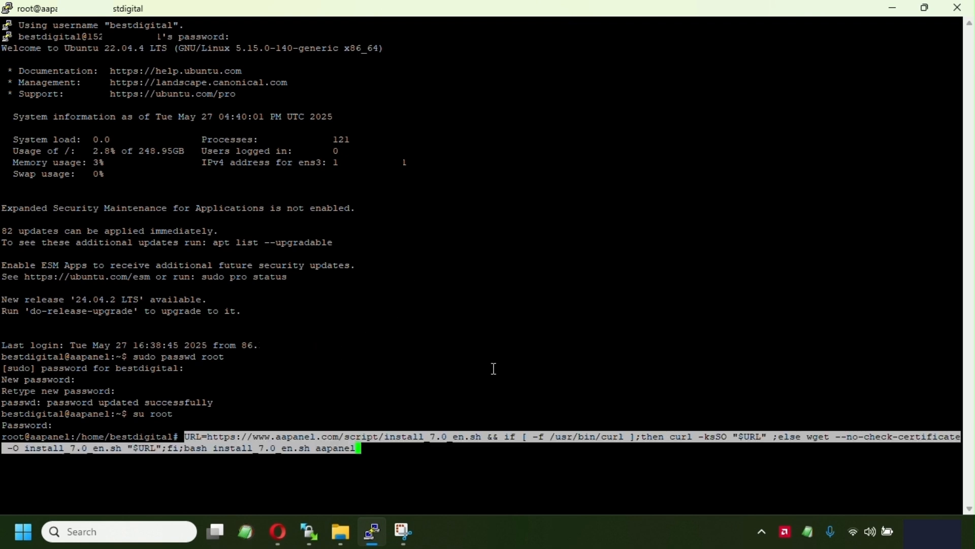
{"action": "mouse_move", "coordinate": [423, 366]}
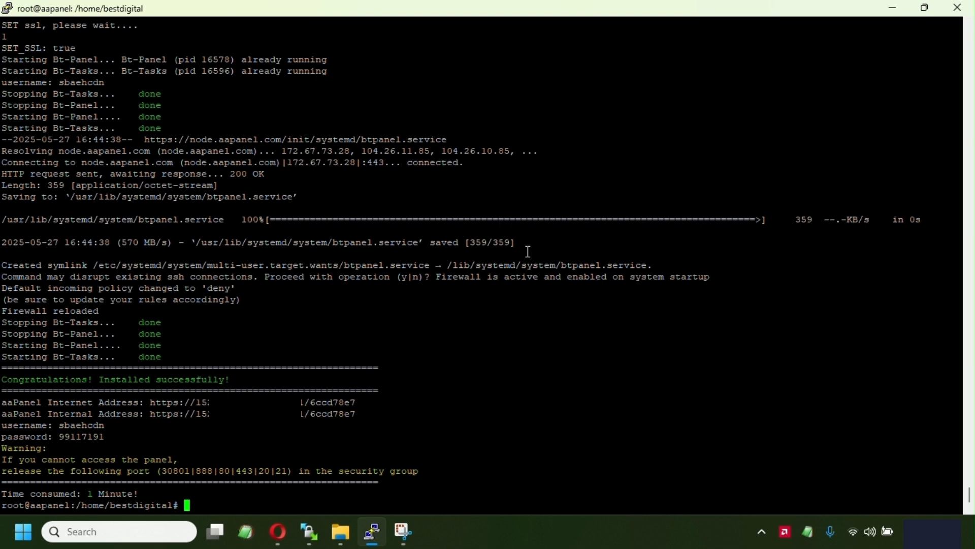
{"action": "mouse_move", "coordinate": [442, 202]}
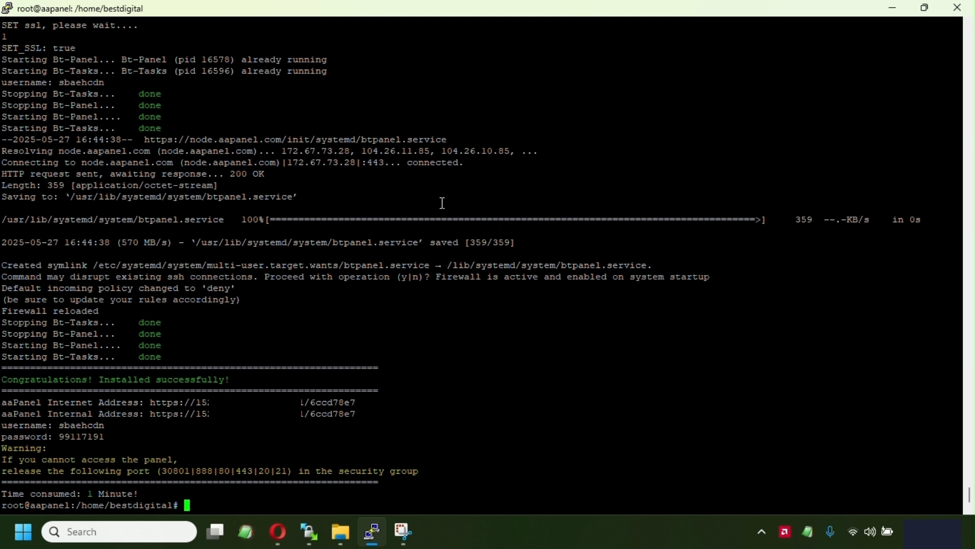
{"action": "mouse_move", "coordinate": [99, 371]}
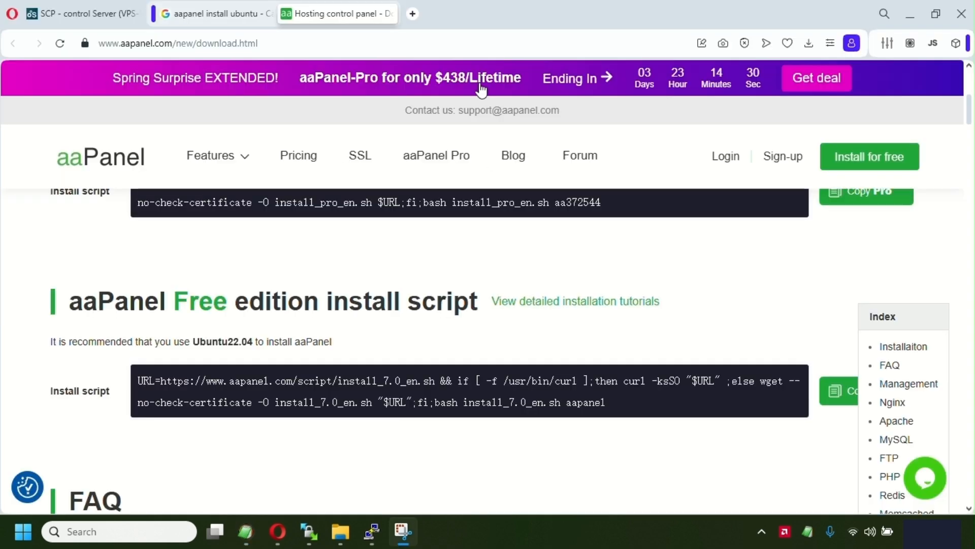
{"action": "mouse_move", "coordinate": [414, 28]}
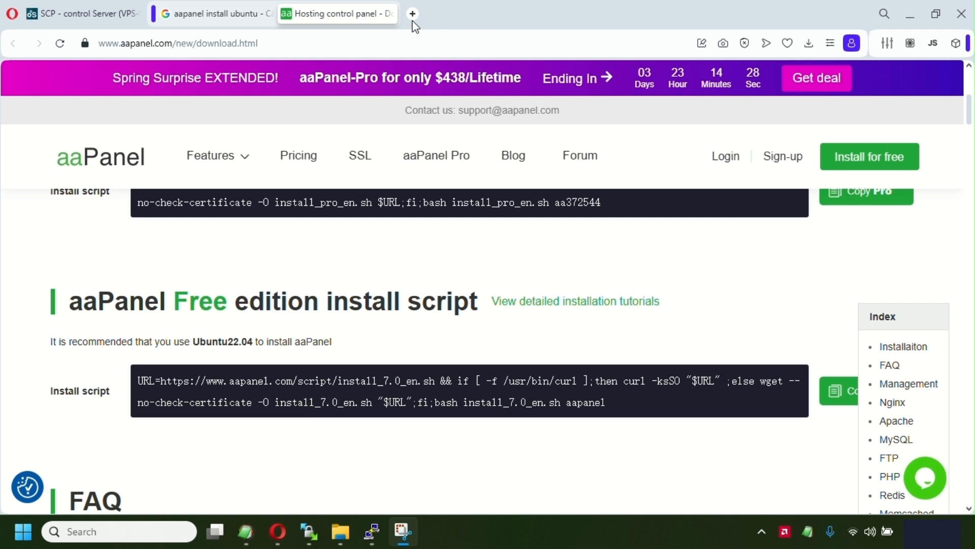
Step: Load the aaPanel address in a new tab, proceeding past the unsafe certificate warning to the login page
{"action": "left_click", "coordinate": [411, 13]}
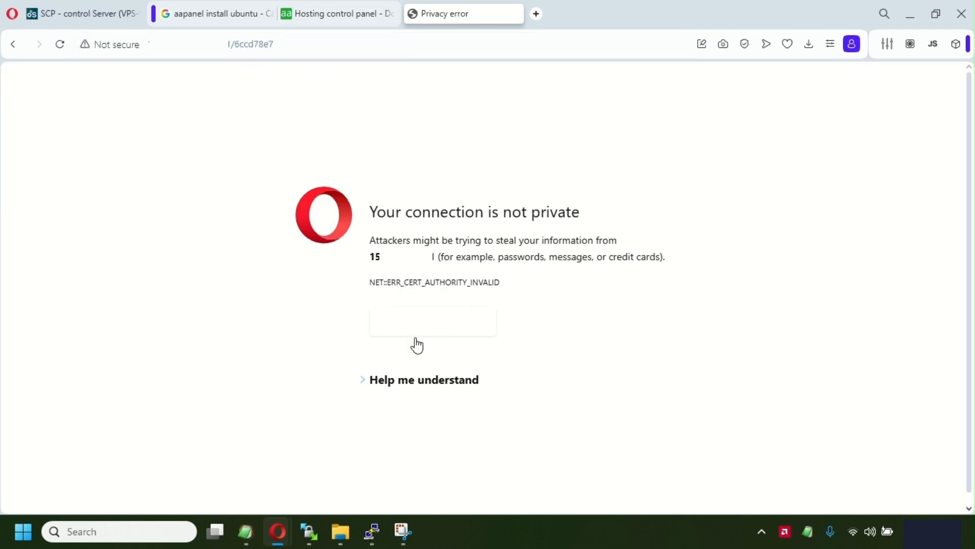
{"action": "left_click", "coordinate": [424, 379]}
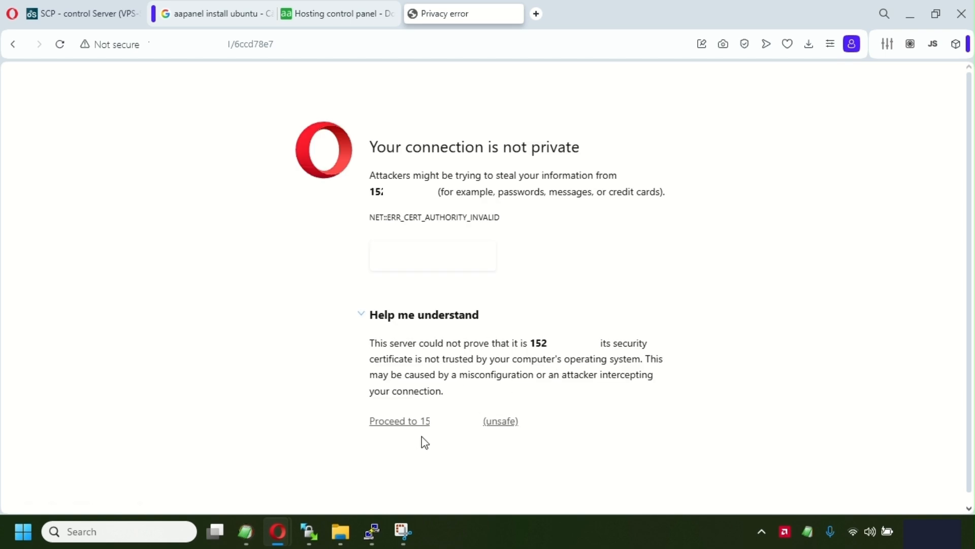
{"action": "left_click", "coordinate": [399, 421]}
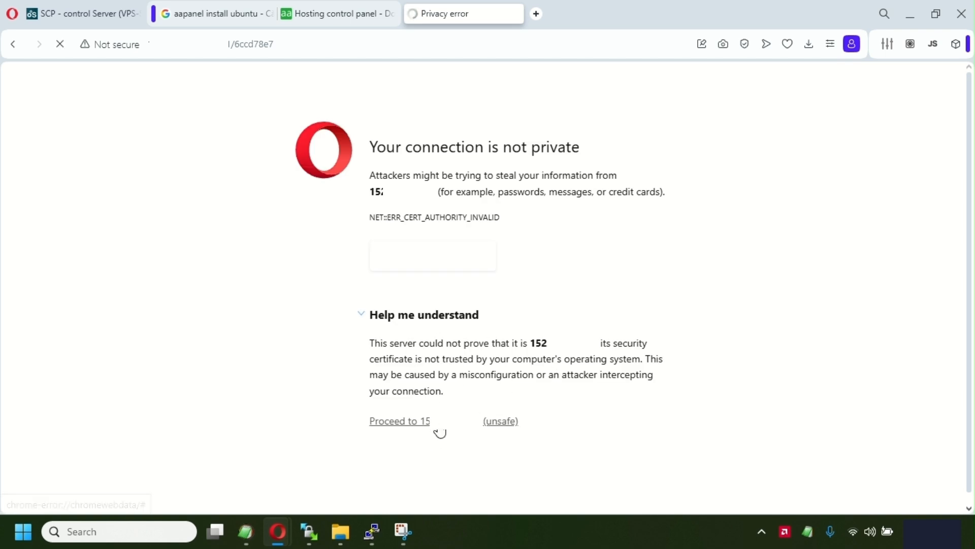
{"action": "left_click", "coordinate": [399, 421]}
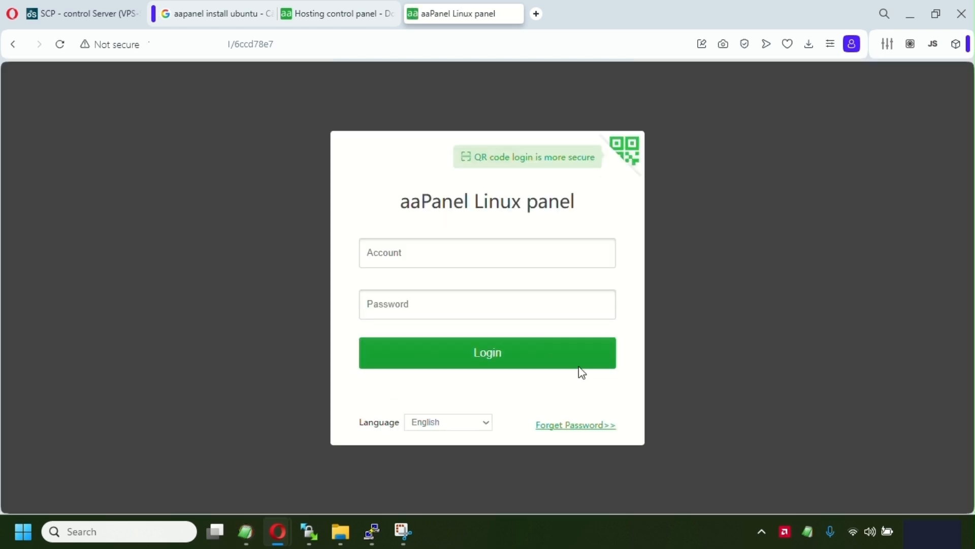
{"action": "mouse_move", "coordinate": [560, 270]}
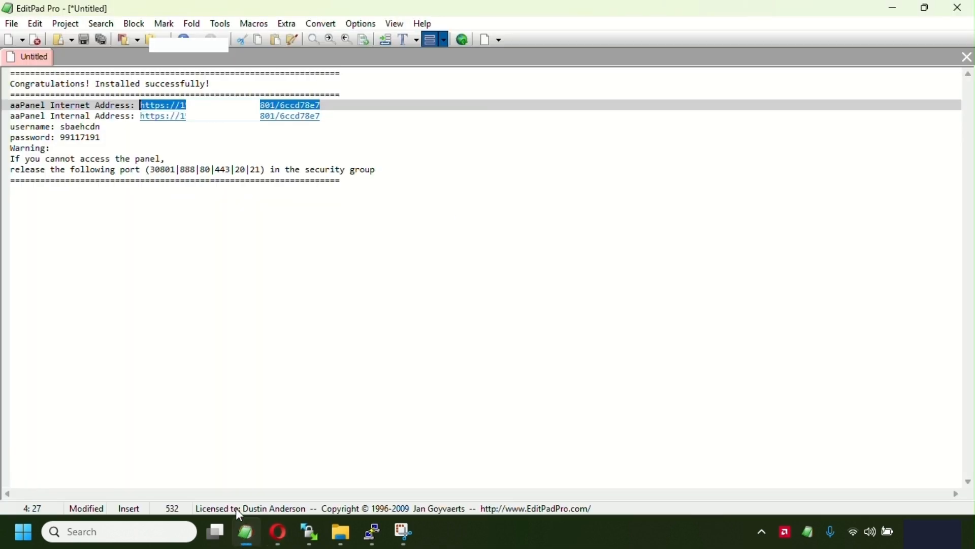
Step: Log in to aaPanel as user 'sbaehcdn' with the installer-generated password
{"action": "double_click", "coordinate": [75, 126]}
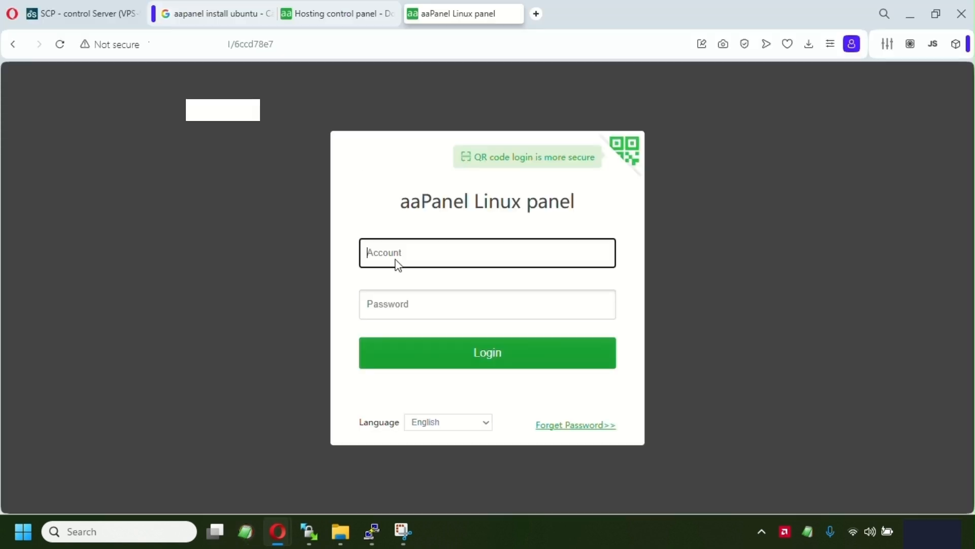
{"action": "type", "text": "sbaehcdn"}
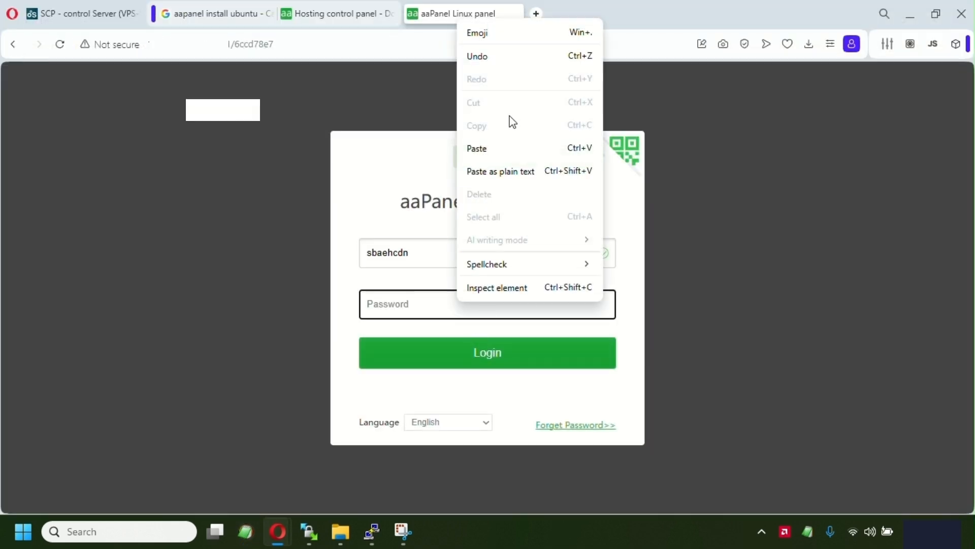
{"action": "left_click", "coordinate": [487, 353]}
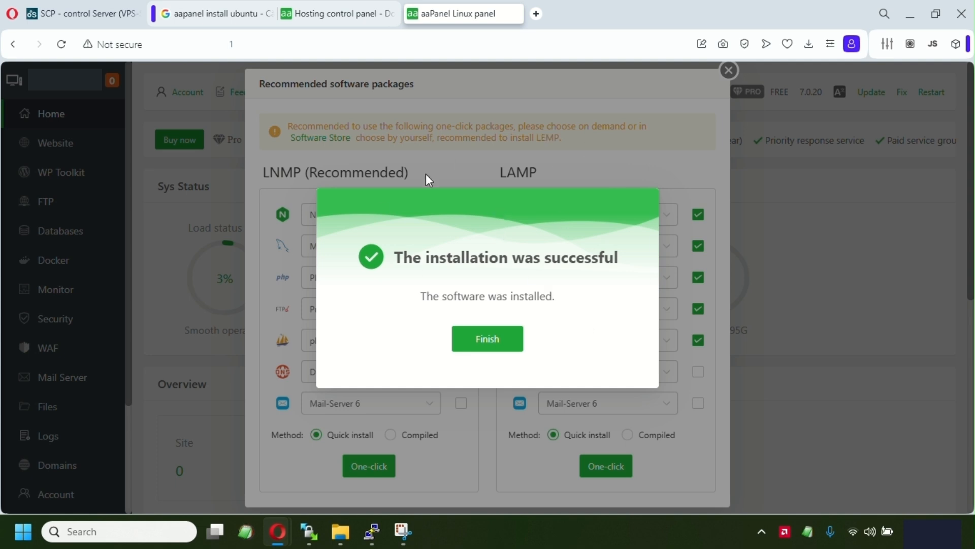
{"action": "mouse_move", "coordinate": [593, 313]}
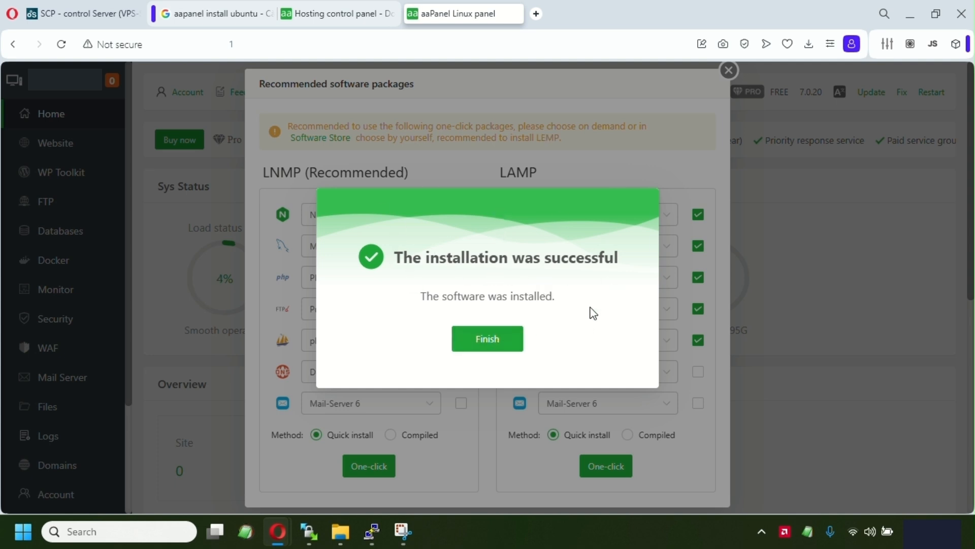
Step: Finish the success notice and queue the recommended LNMP stack with Mail-Server 6 via Quick install
{"action": "left_click", "coordinate": [487, 339]}
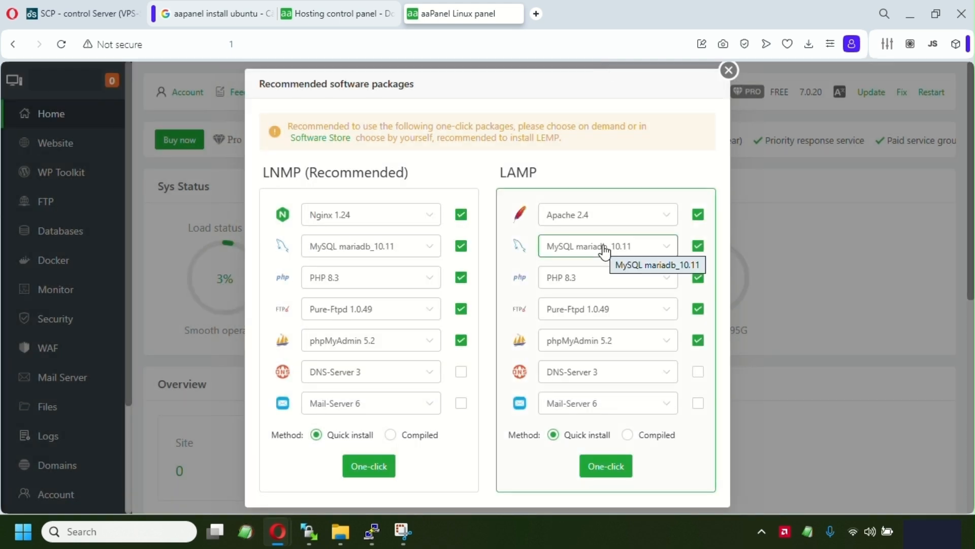
{"action": "mouse_move", "coordinate": [476, 166]}
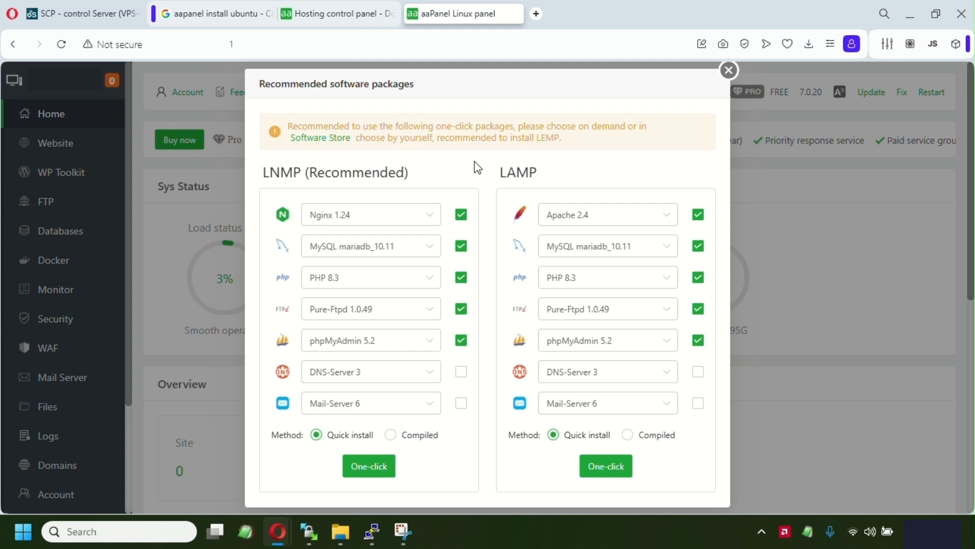
{"action": "mouse_move", "coordinate": [493, 162]}
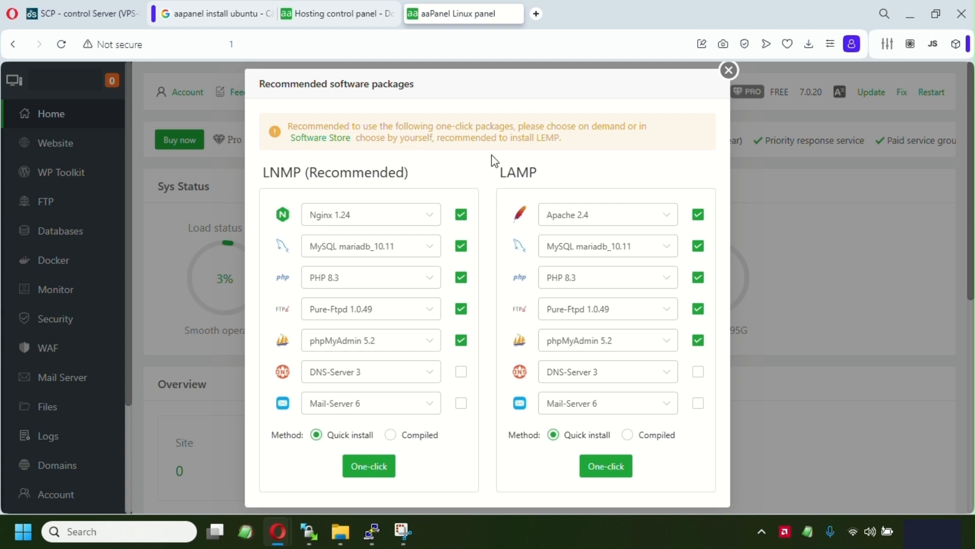
{"action": "mouse_move", "coordinate": [468, 185]}
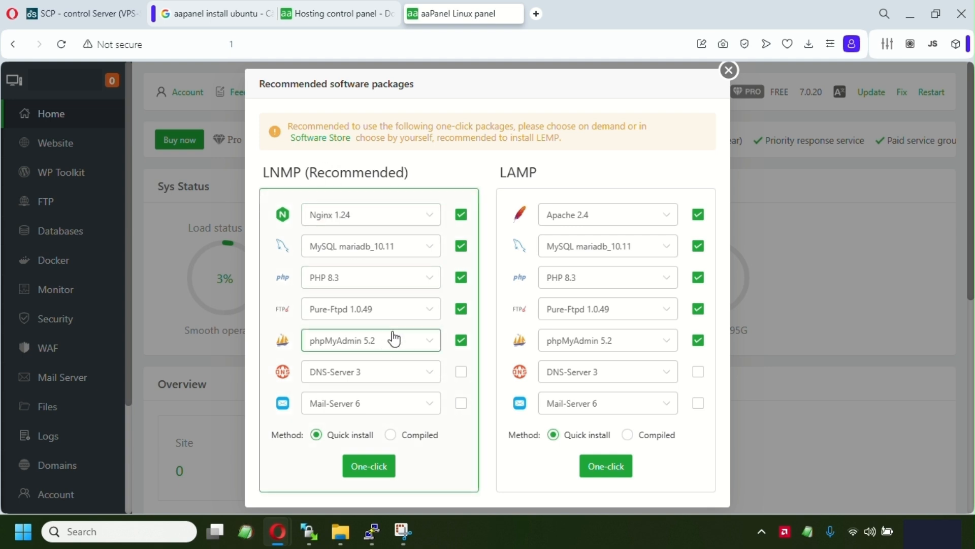
{"action": "mouse_move", "coordinate": [377, 358]}
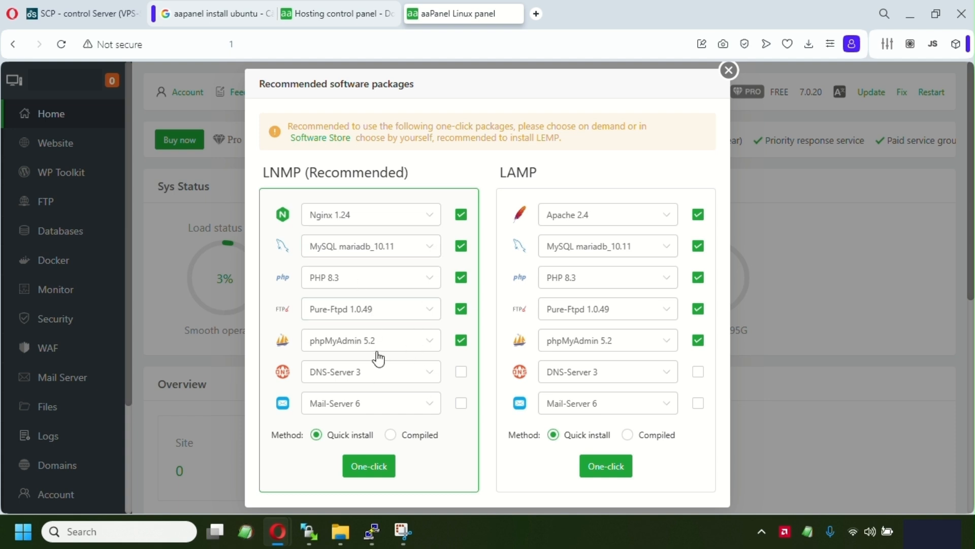
{"action": "left_click", "coordinate": [461, 403]}
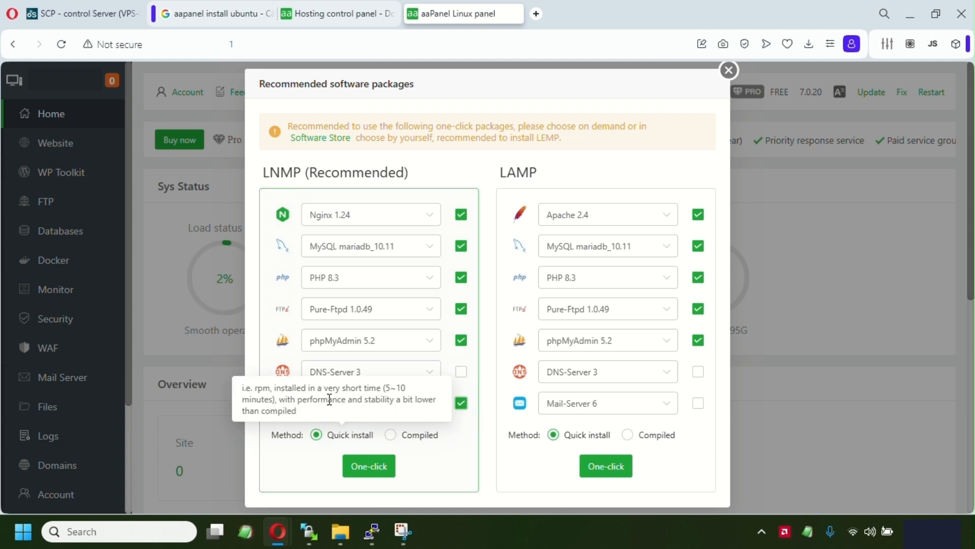
{"action": "mouse_move", "coordinate": [386, 372]}
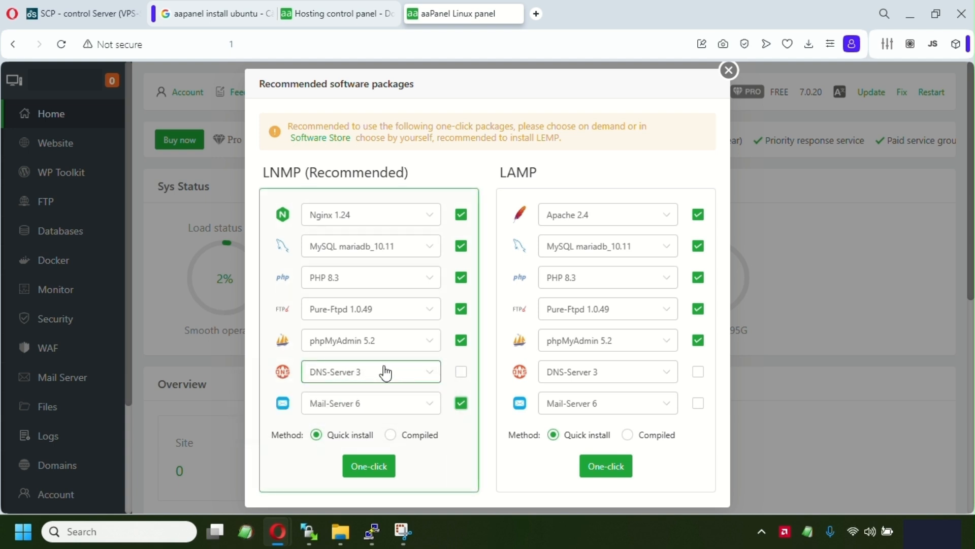
{"action": "mouse_move", "coordinate": [377, 373]}
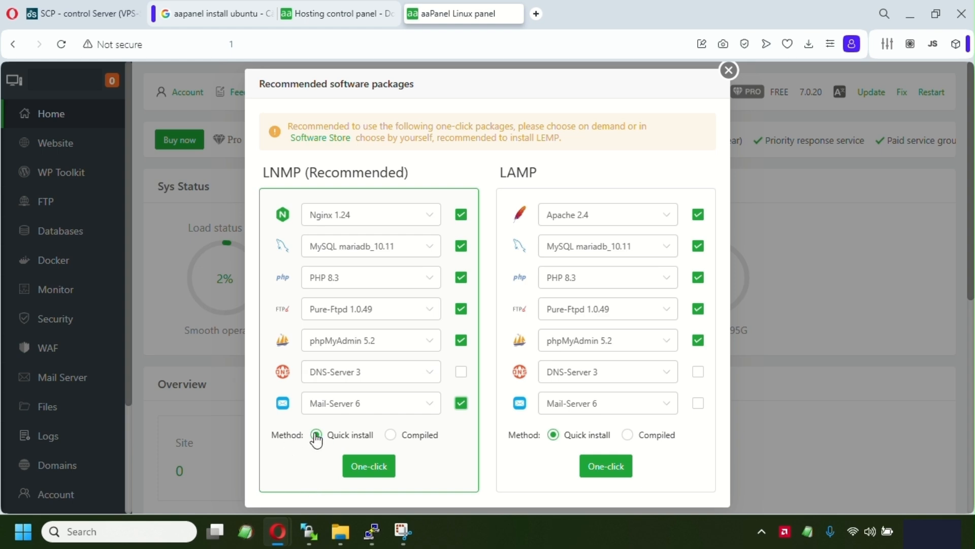
{"action": "left_click", "coordinate": [368, 466]}
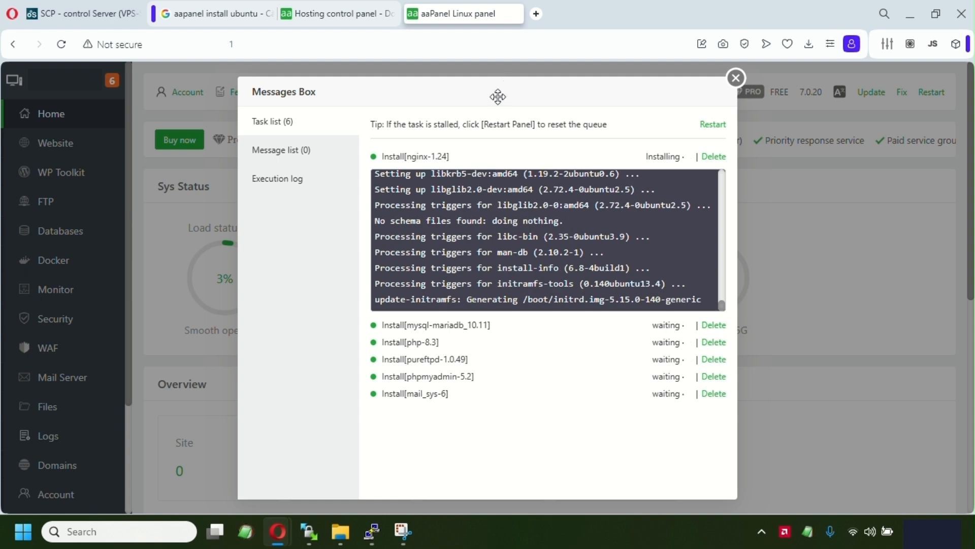
{"action": "mouse_move", "coordinate": [549, 388]}
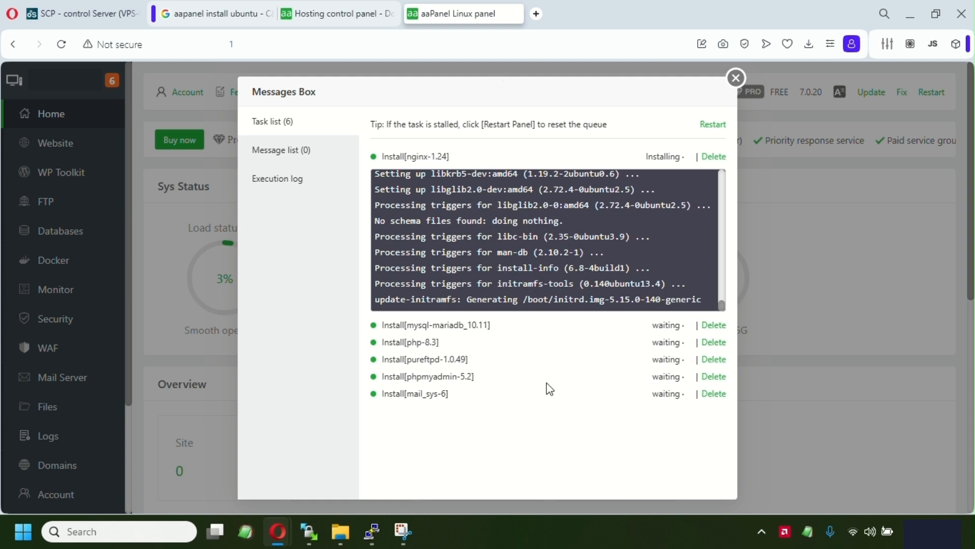
{"action": "mouse_move", "coordinate": [509, 356]}
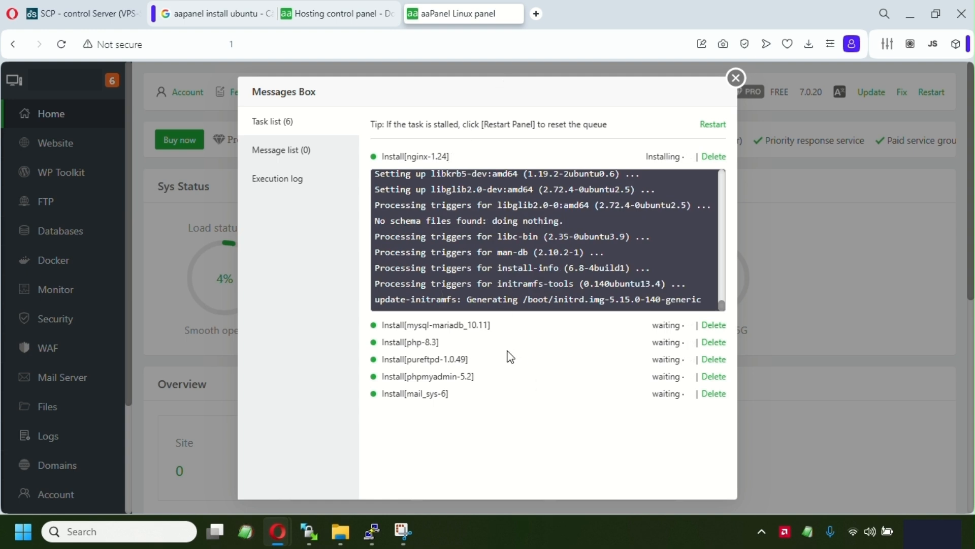